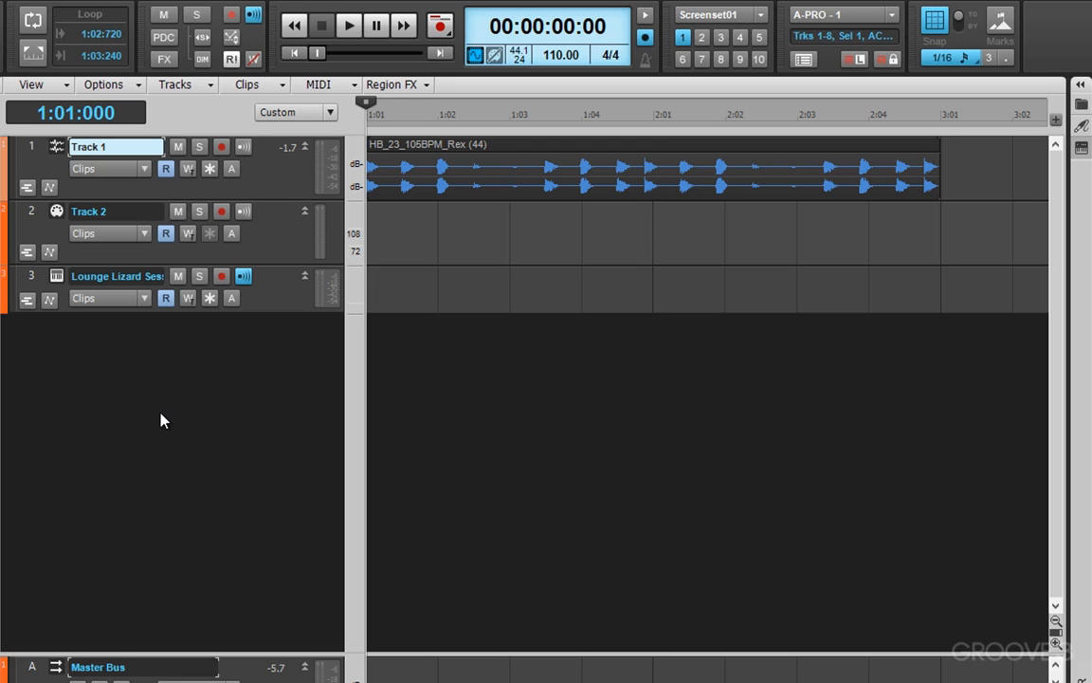
mouse_move(194, 414)
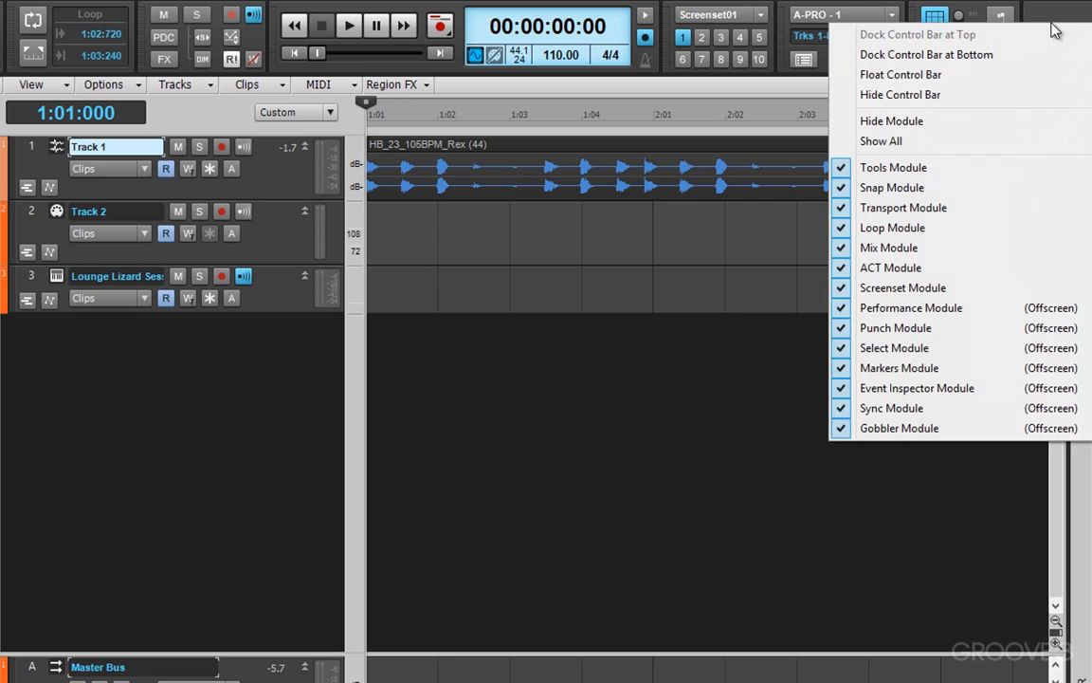
mouse_move(907, 228)
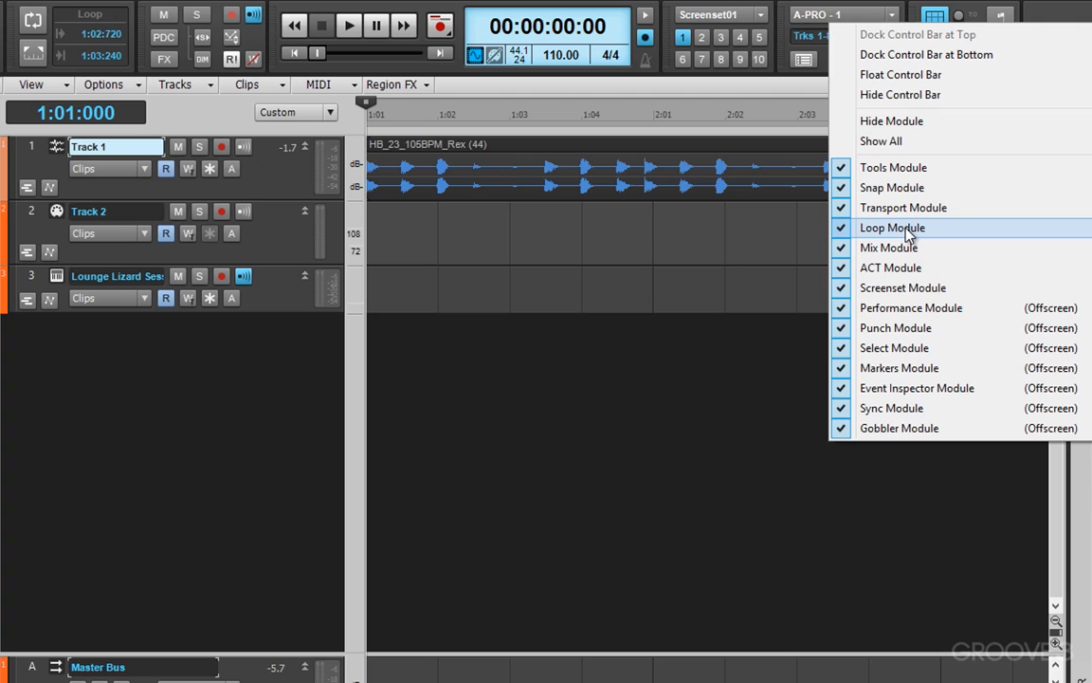
mouse_move(880, 141)
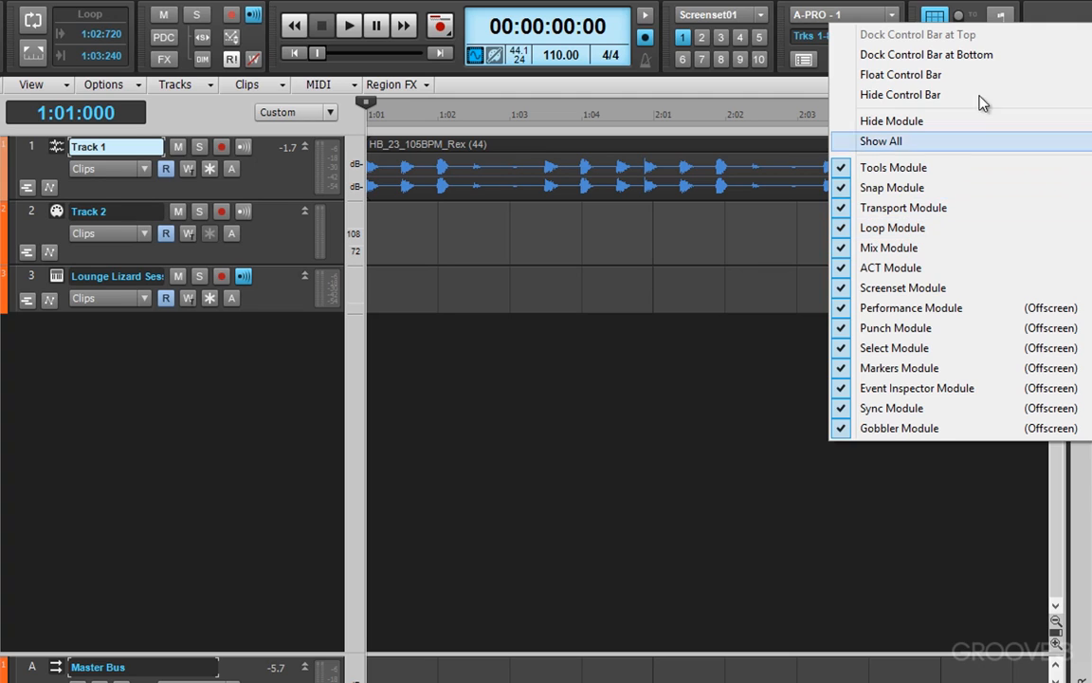
Jump the Now Time back to the loop start at 1:02:720 via the Loop module.
left_click(900, 74)
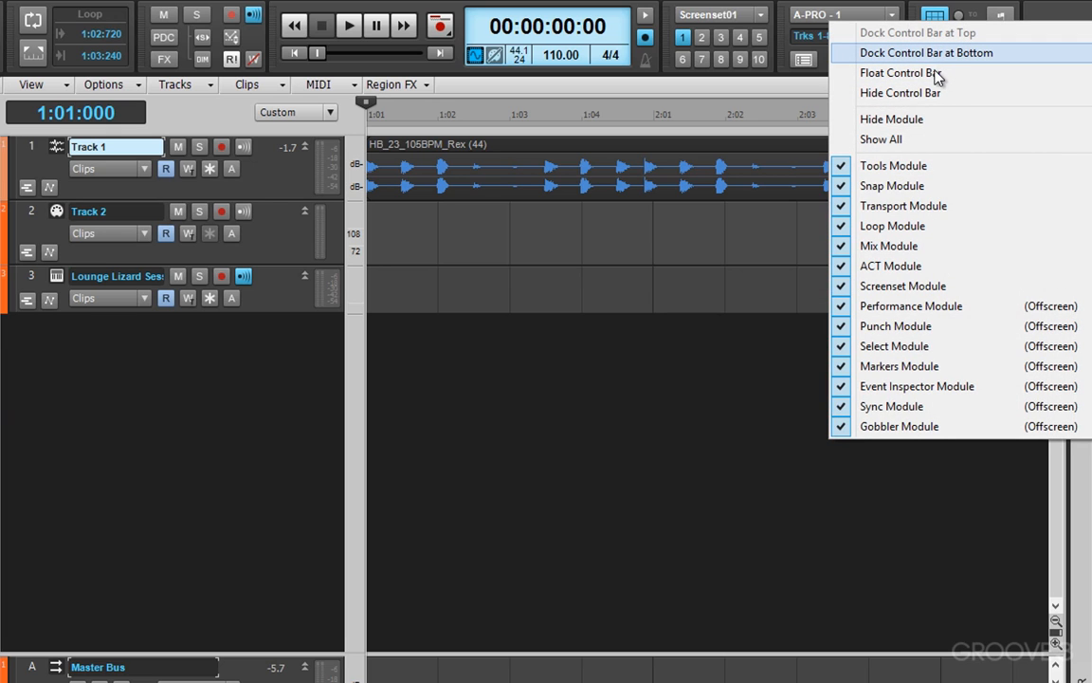
mouse_move(882, 246)
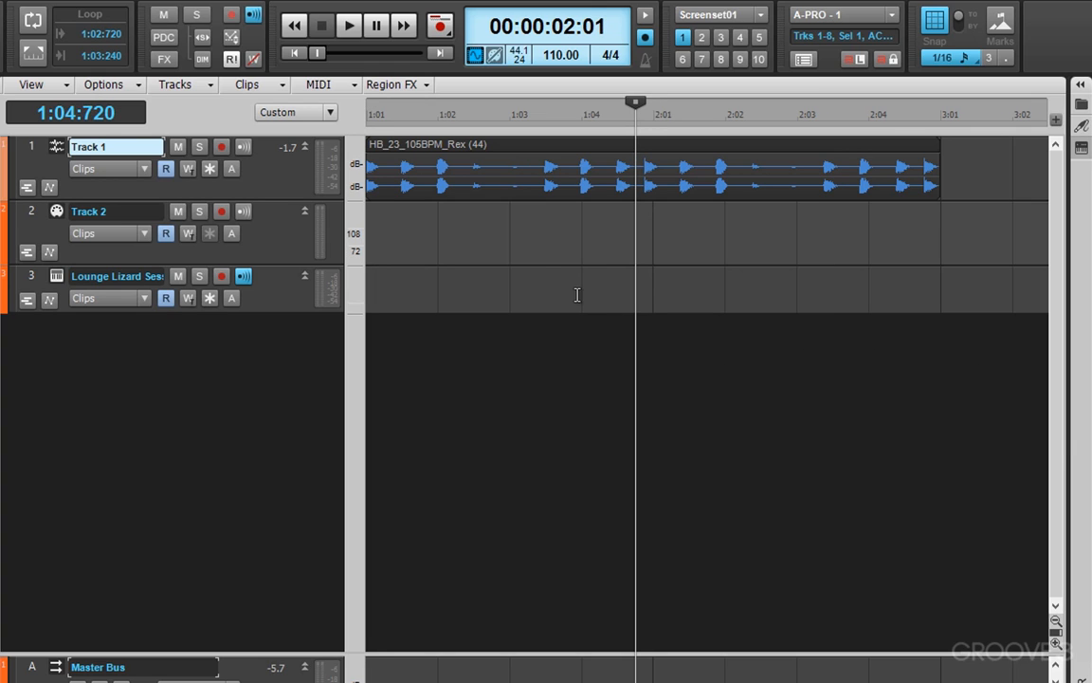
mouse_move(33, 19)
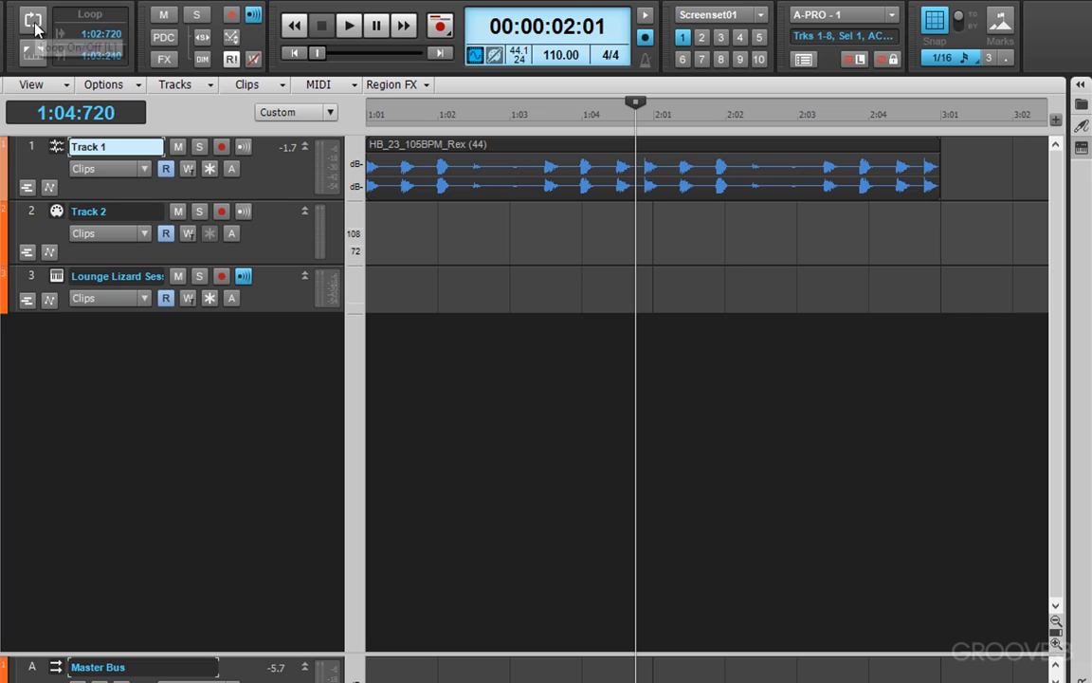
mouse_move(32, 21)
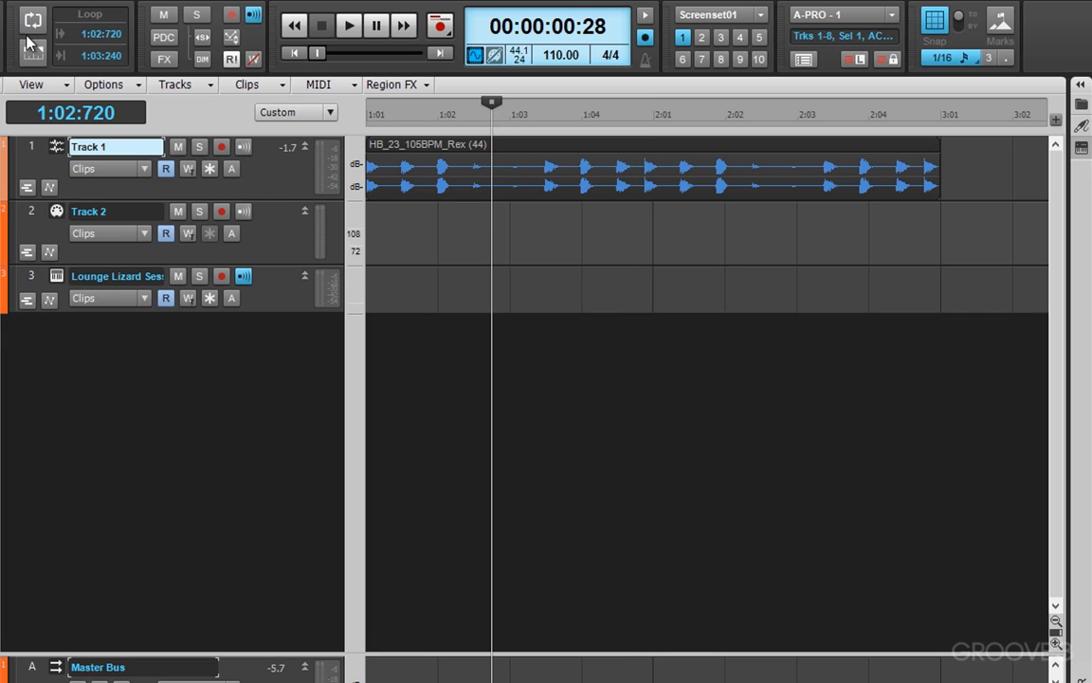
mouse_move(34, 59)
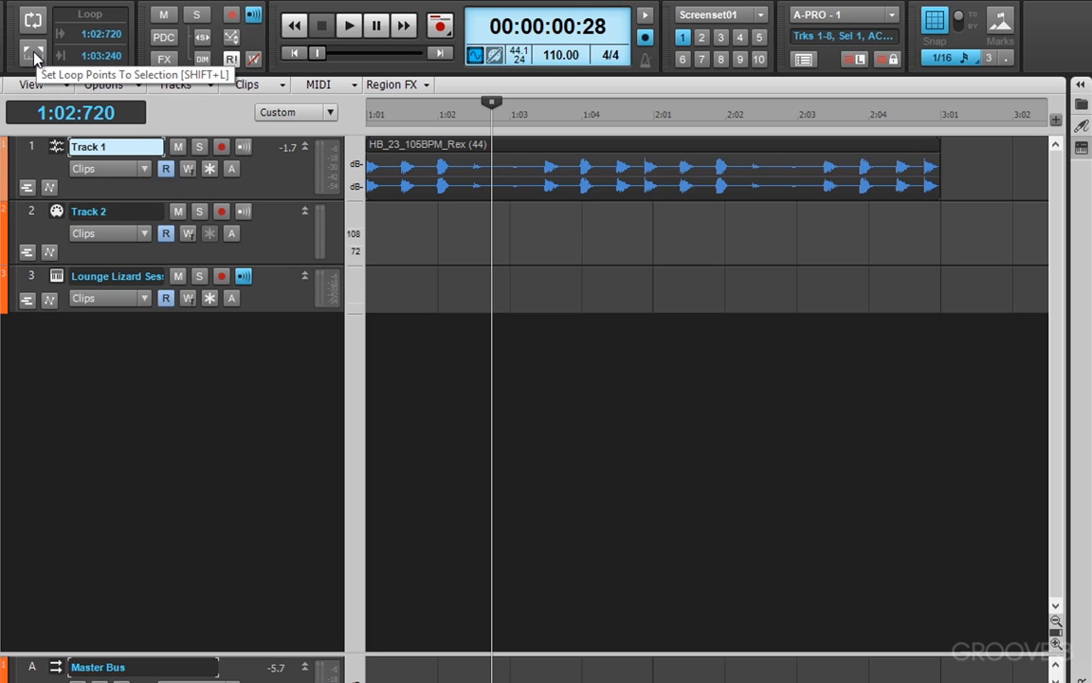
mouse_move(66, 79)
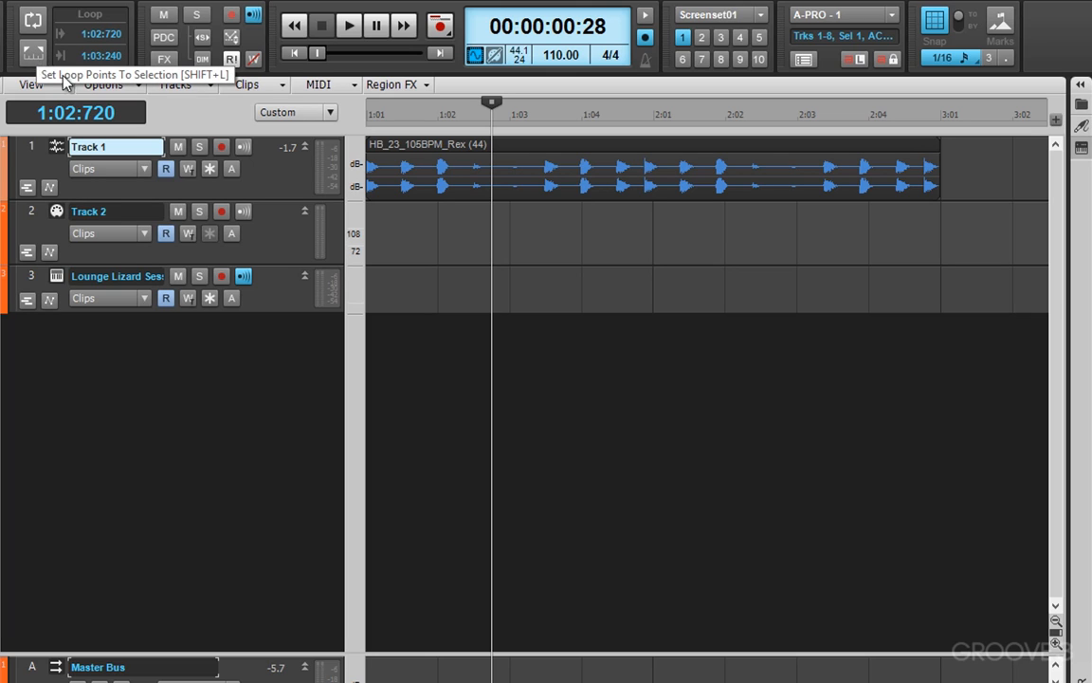
mouse_move(75, 11)
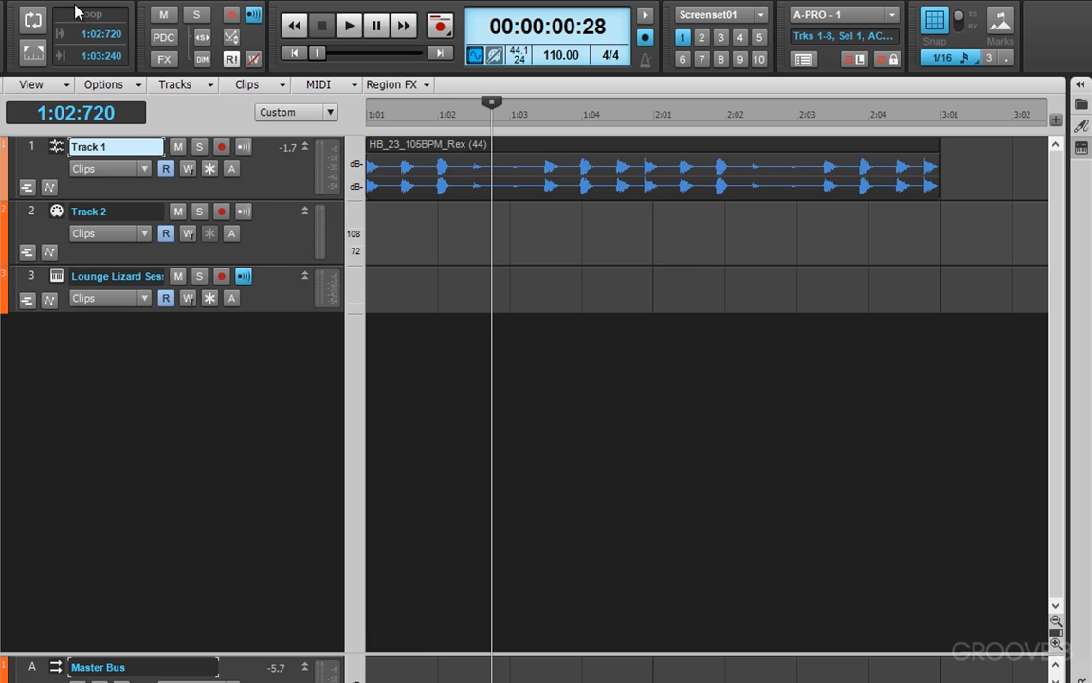
mouse_move(99, 34)
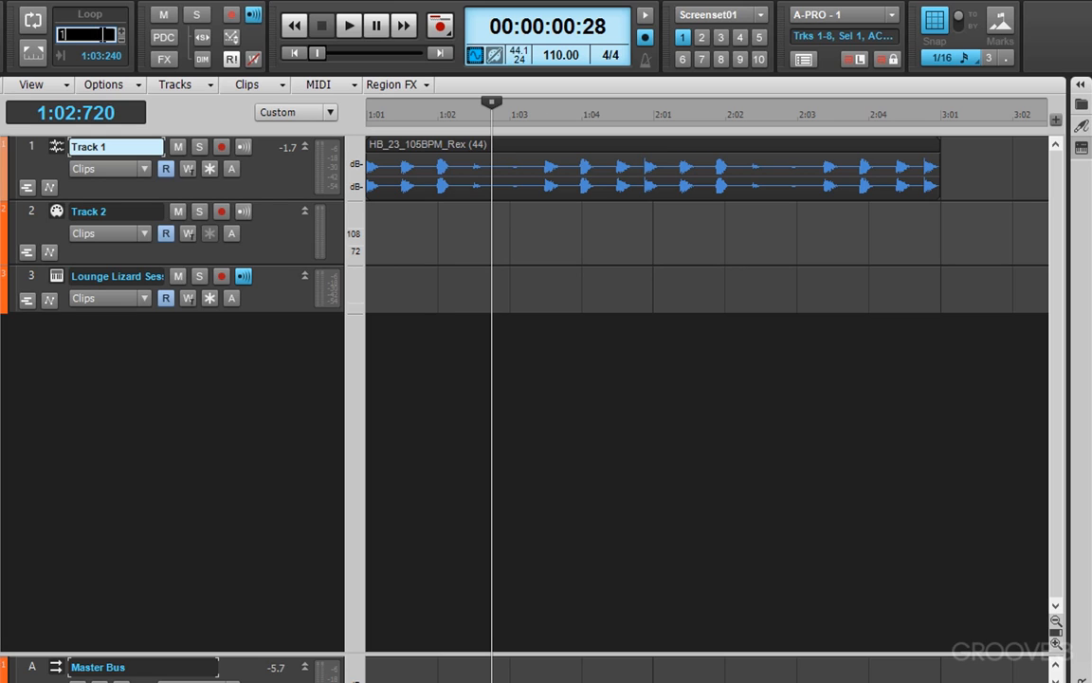
Enter loop start 13 and loop end 2.4 so the loop spans 1:03:000–2:04:000.
type("13")
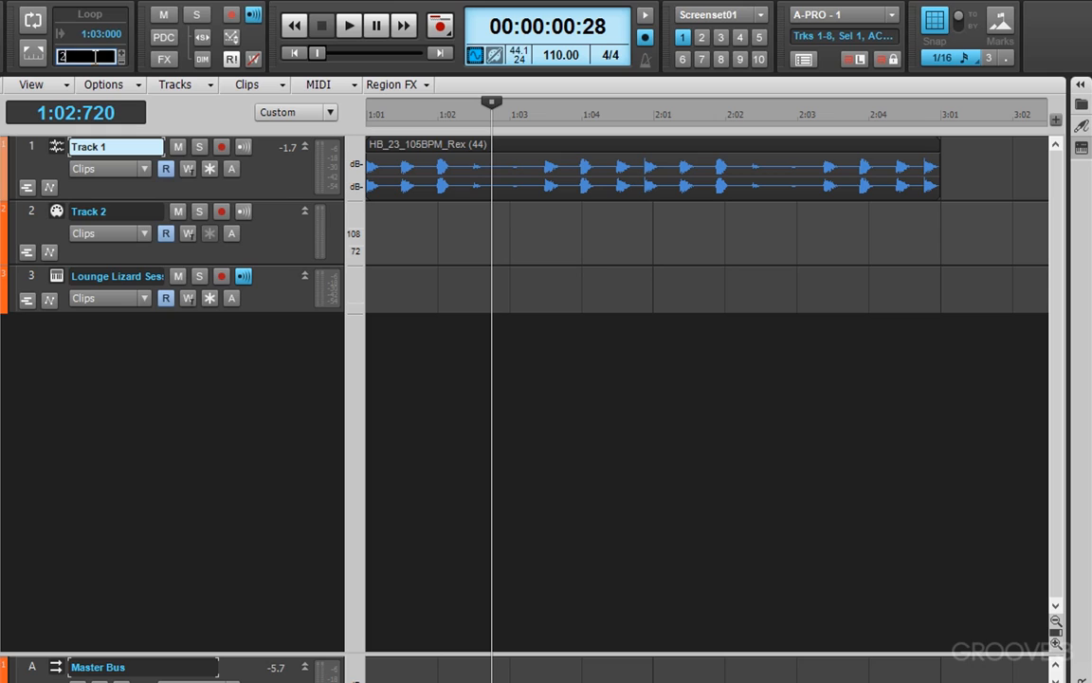
type("2.4")
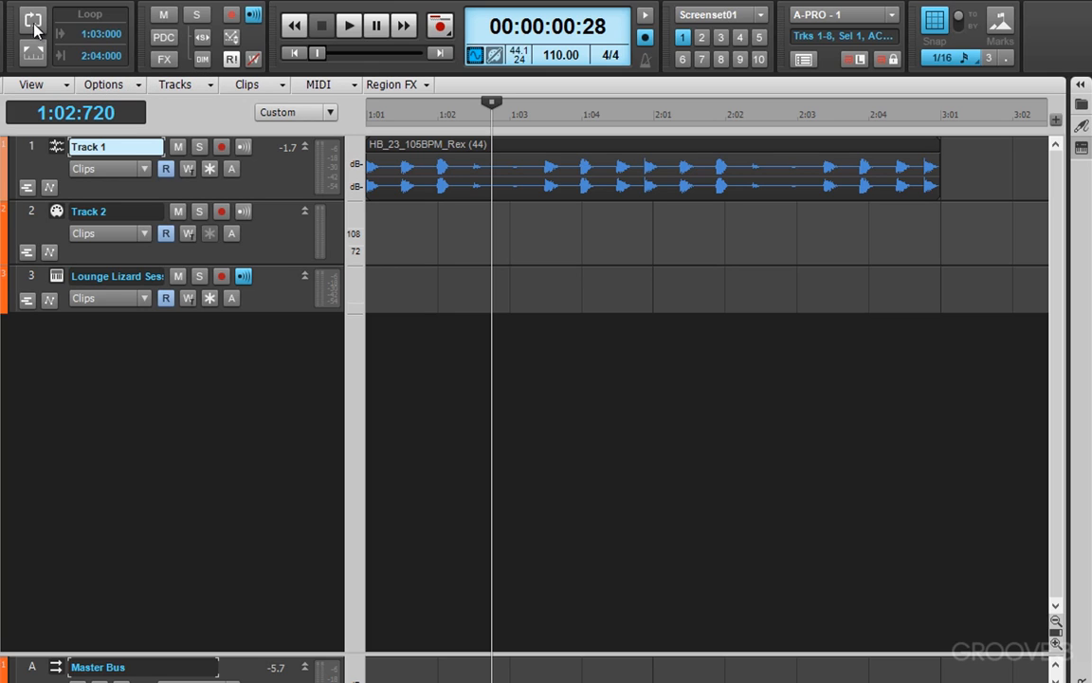
Turn looping on and drag the ruler markers to narrow the loop to 1:04–2:03.
left_click(30, 21)
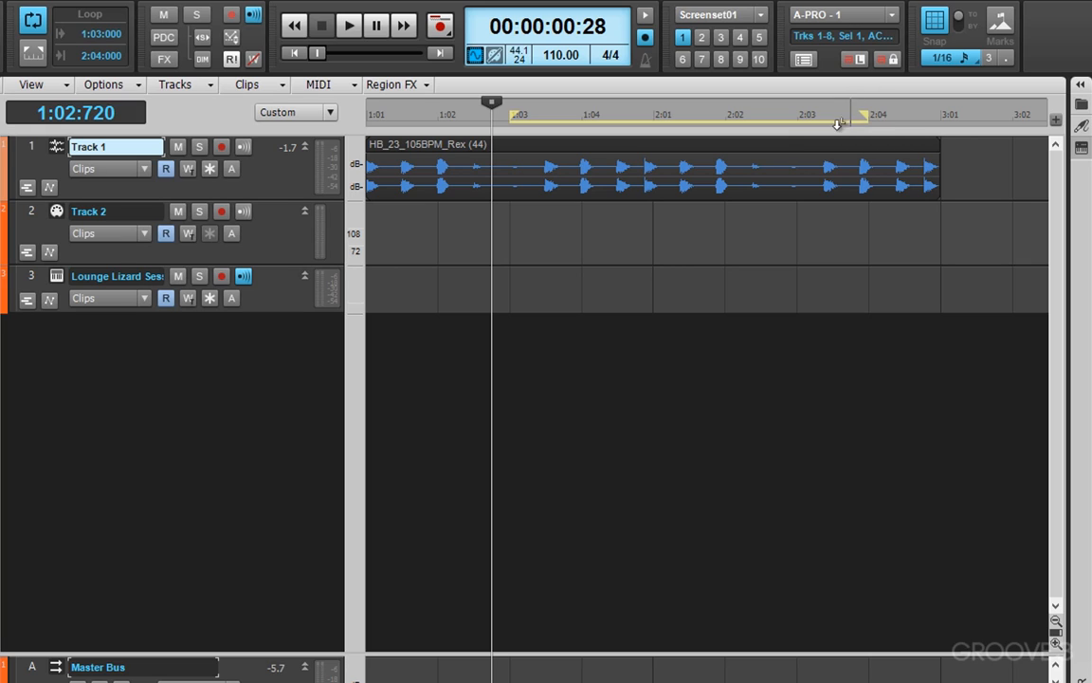
left_click_drag(838, 121, 792, 116)
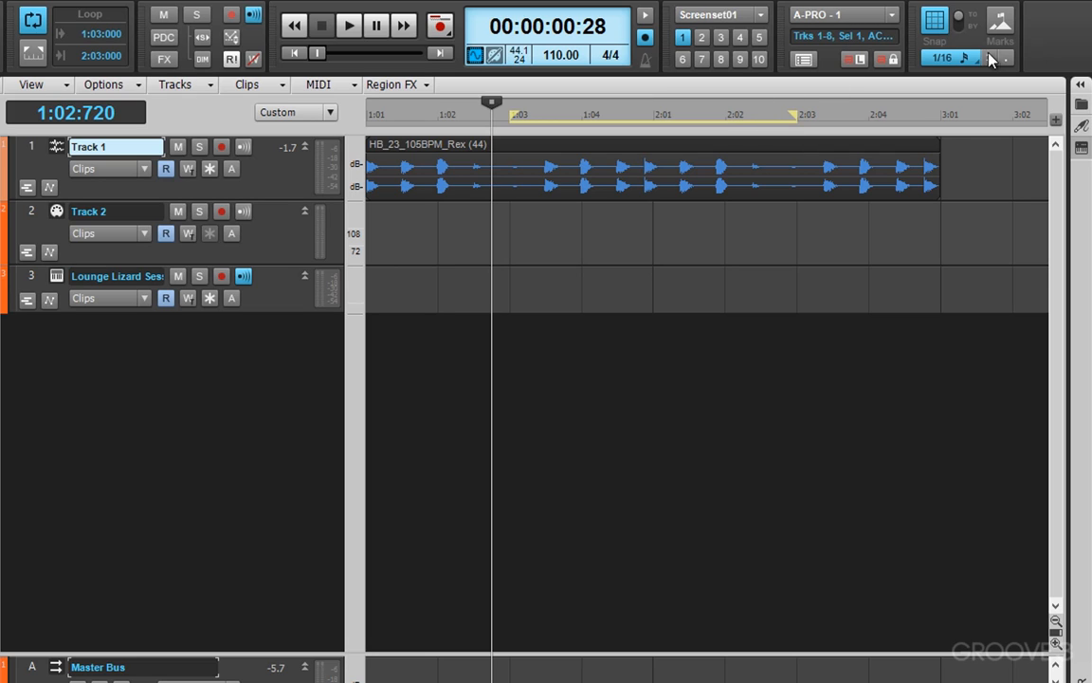
mouse_move(795, 117)
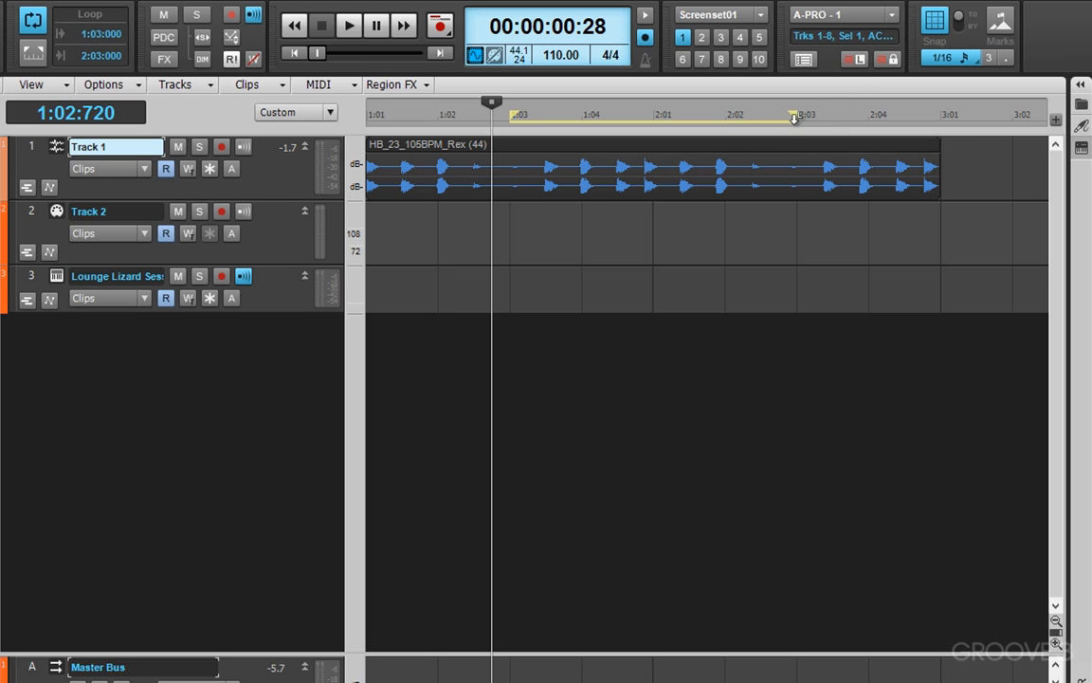
left_click_drag(794, 118, 738, 118)
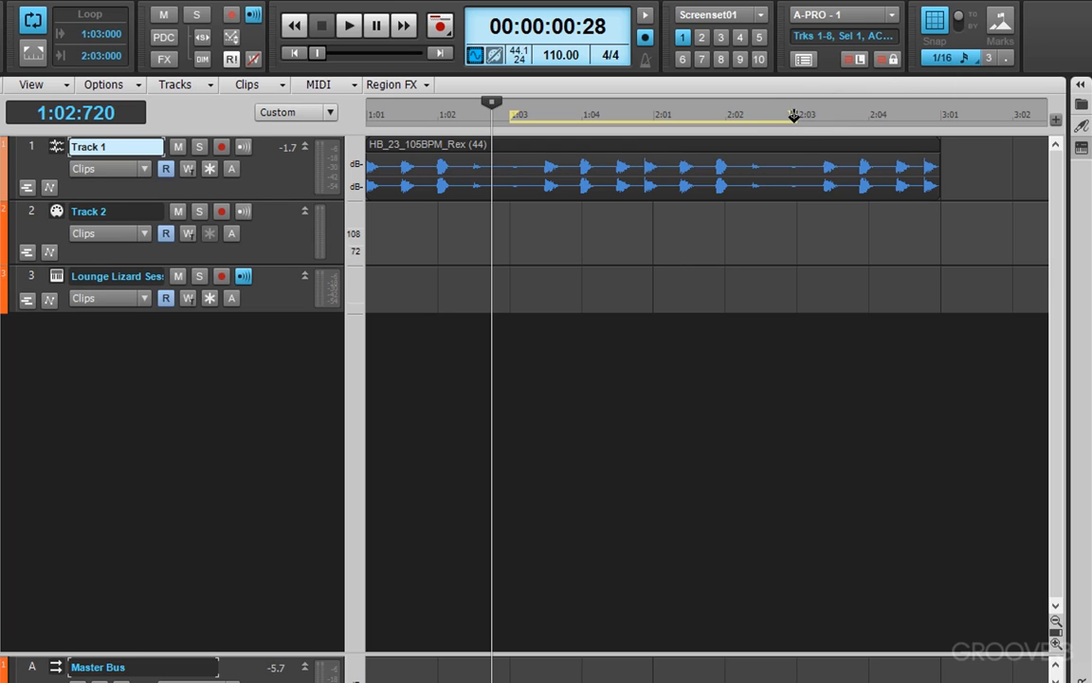
mouse_move(512, 114)
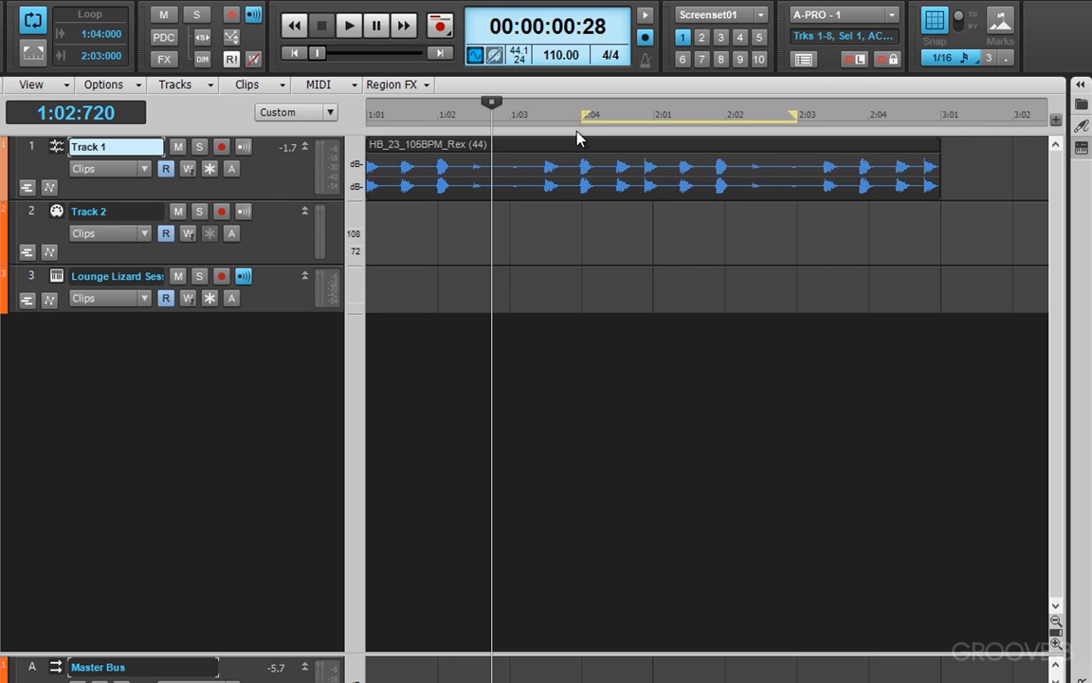
Reposition the playhead near 2:01 then 1:03, and turn looping off.
left_click(349, 27)
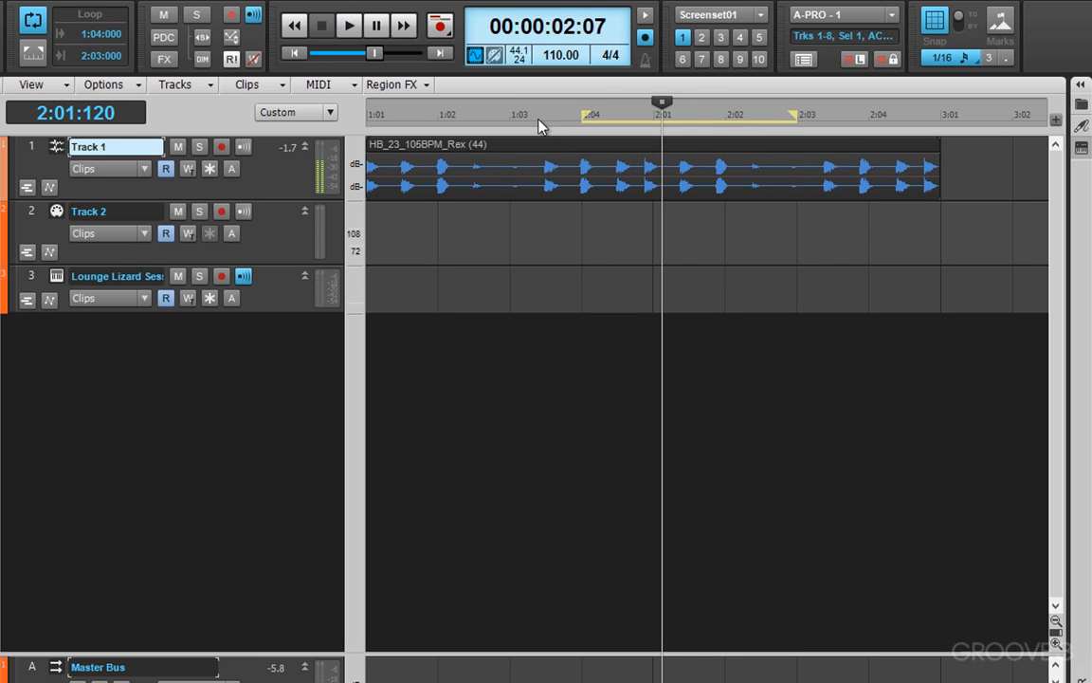
left_click(510, 114)
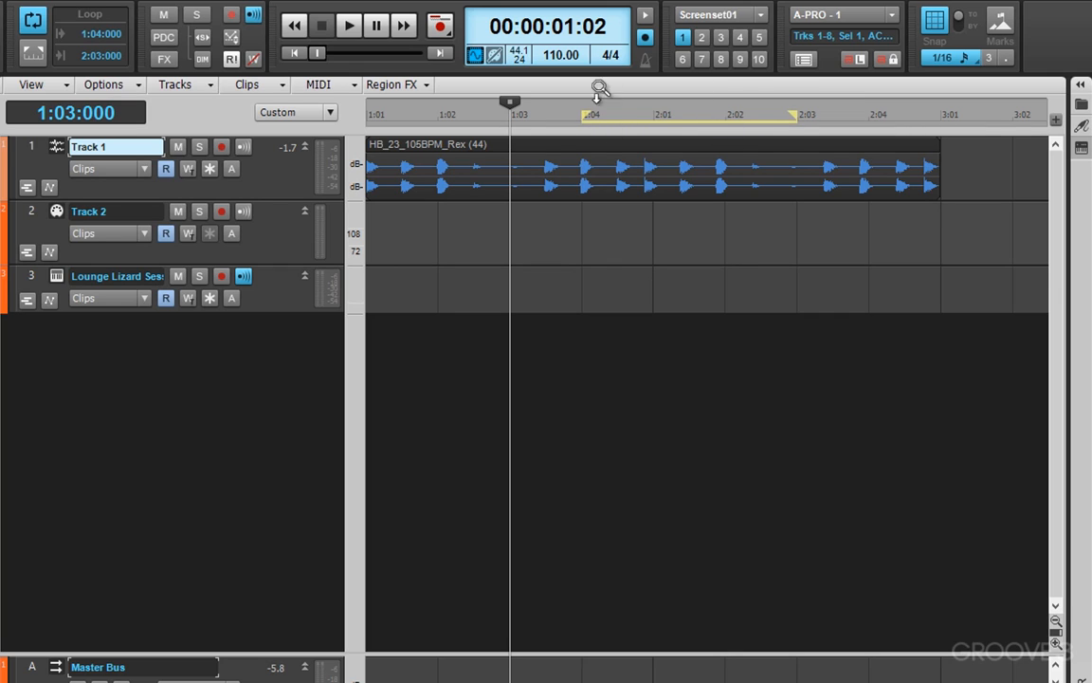
mouse_move(686, 118)
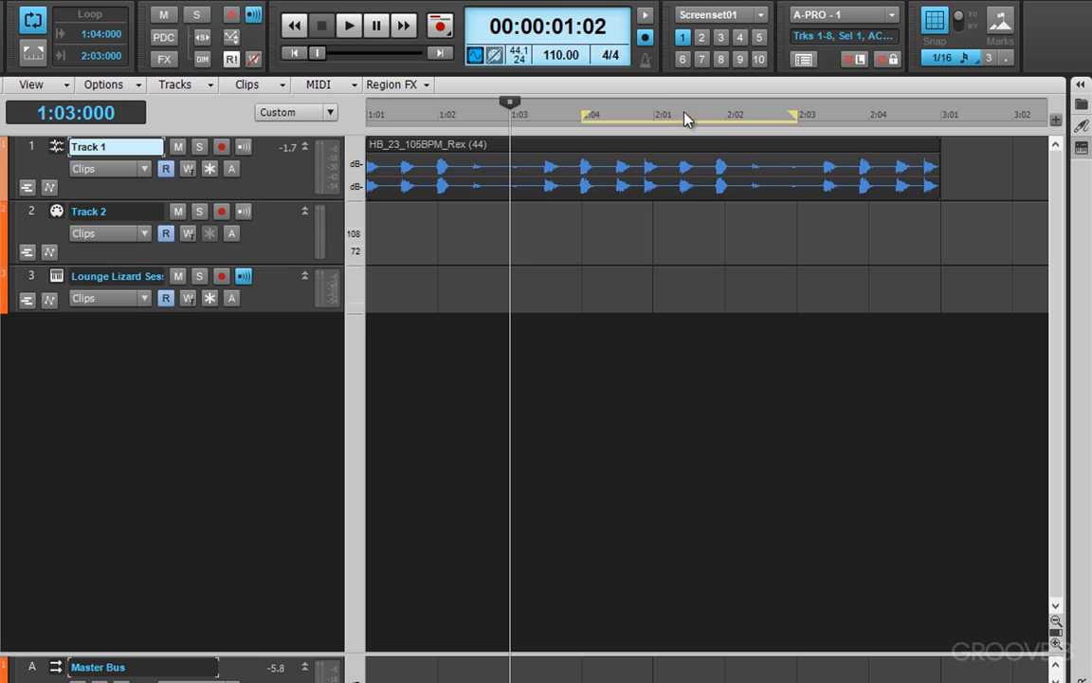
mouse_move(675, 121)
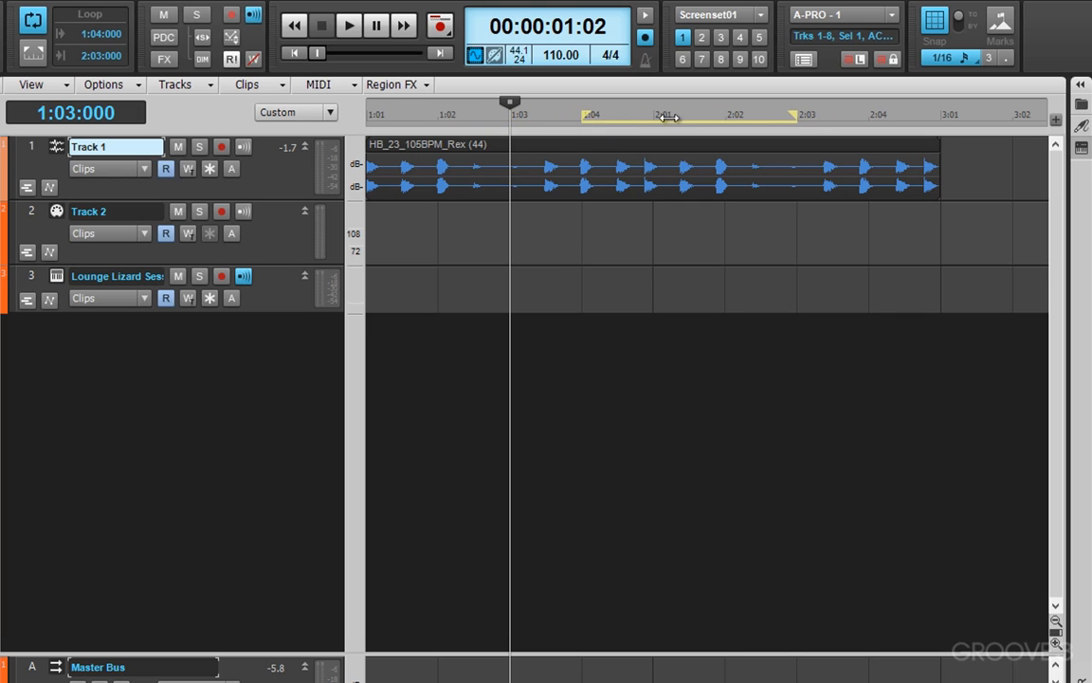
mouse_move(766, 95)
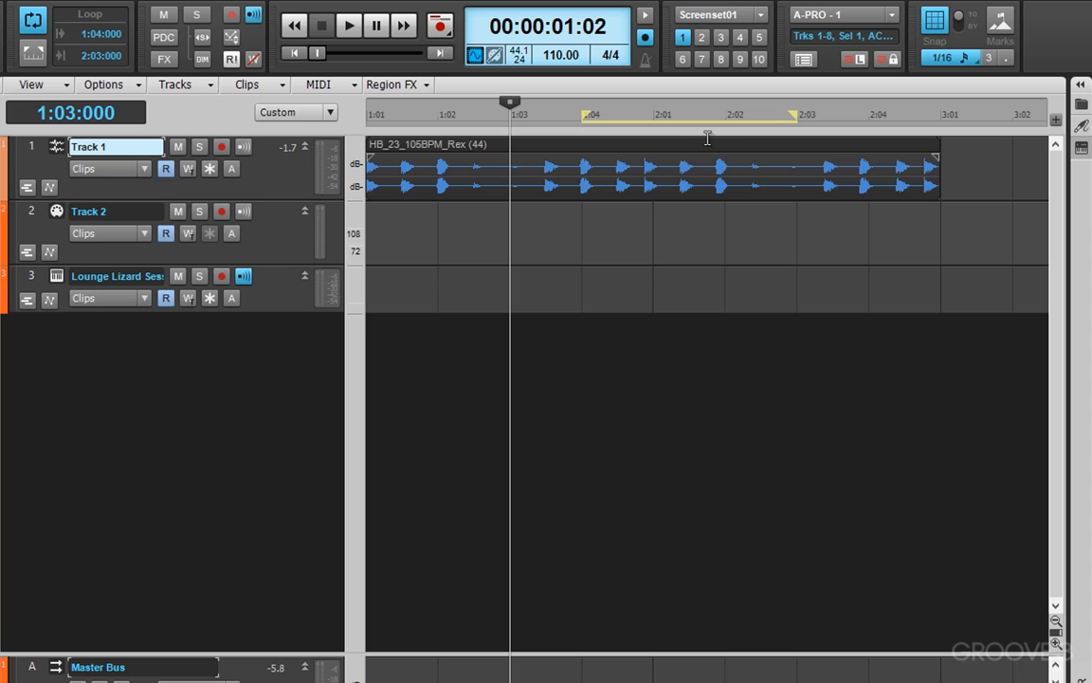
left_click(32, 21)
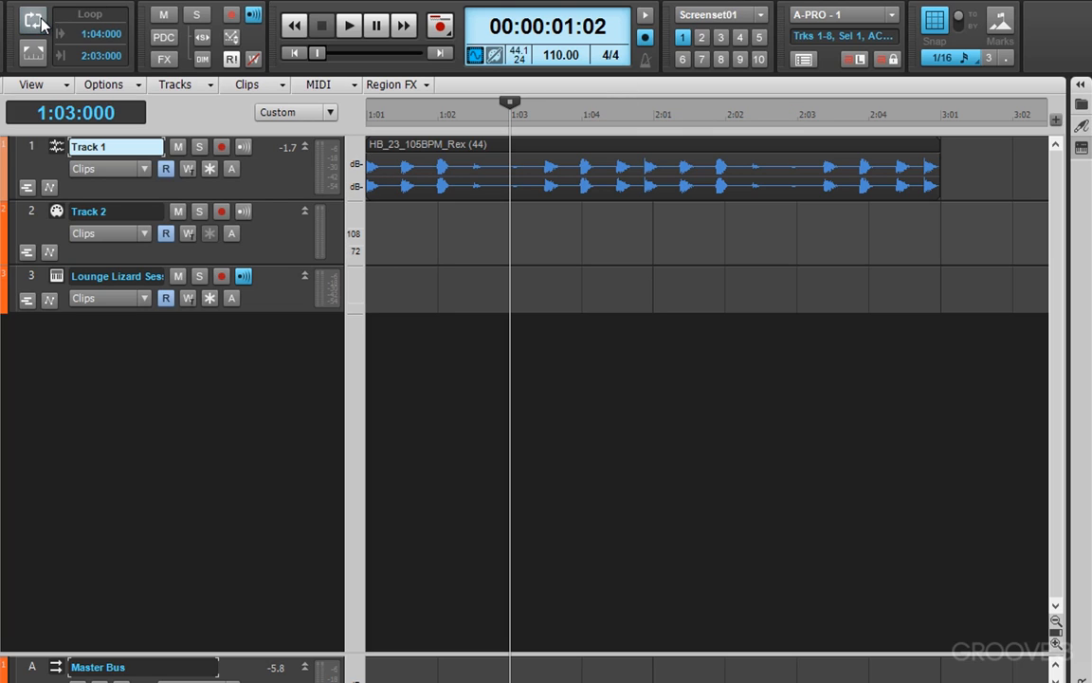
mouse_move(554, 118)
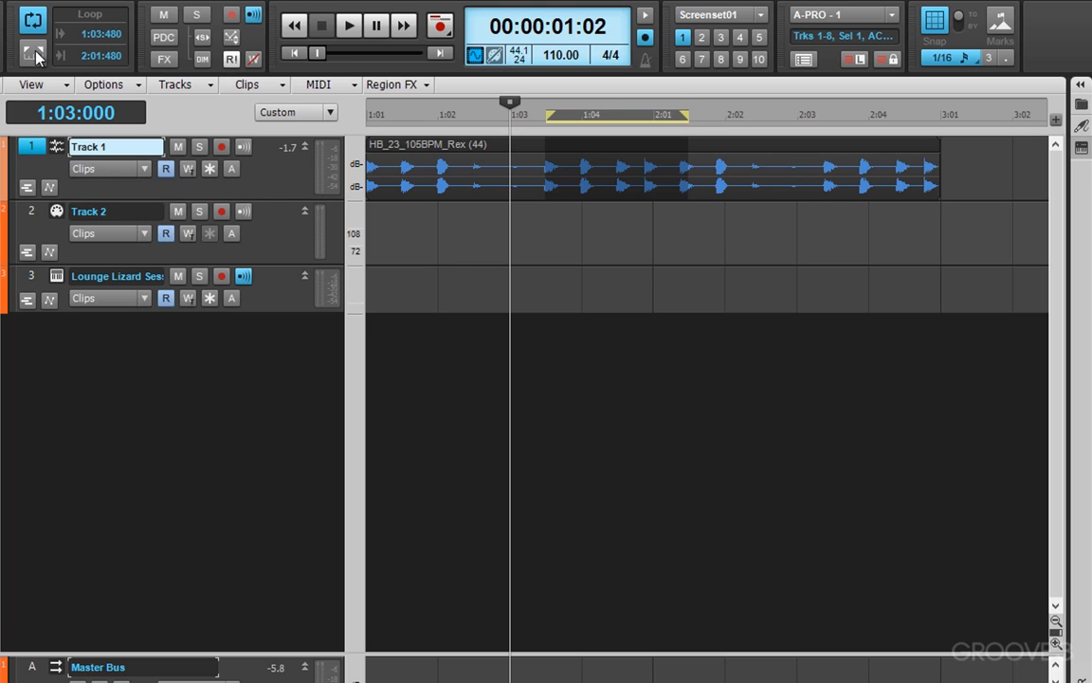
mouse_move(601, 159)
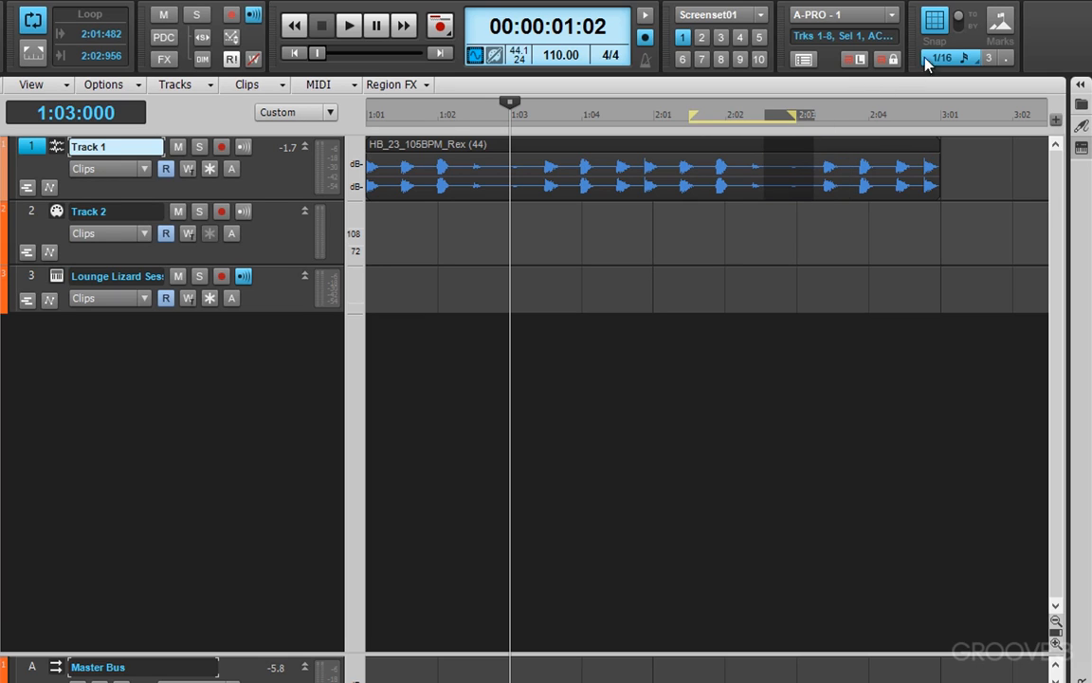
mouse_move(956, 59)
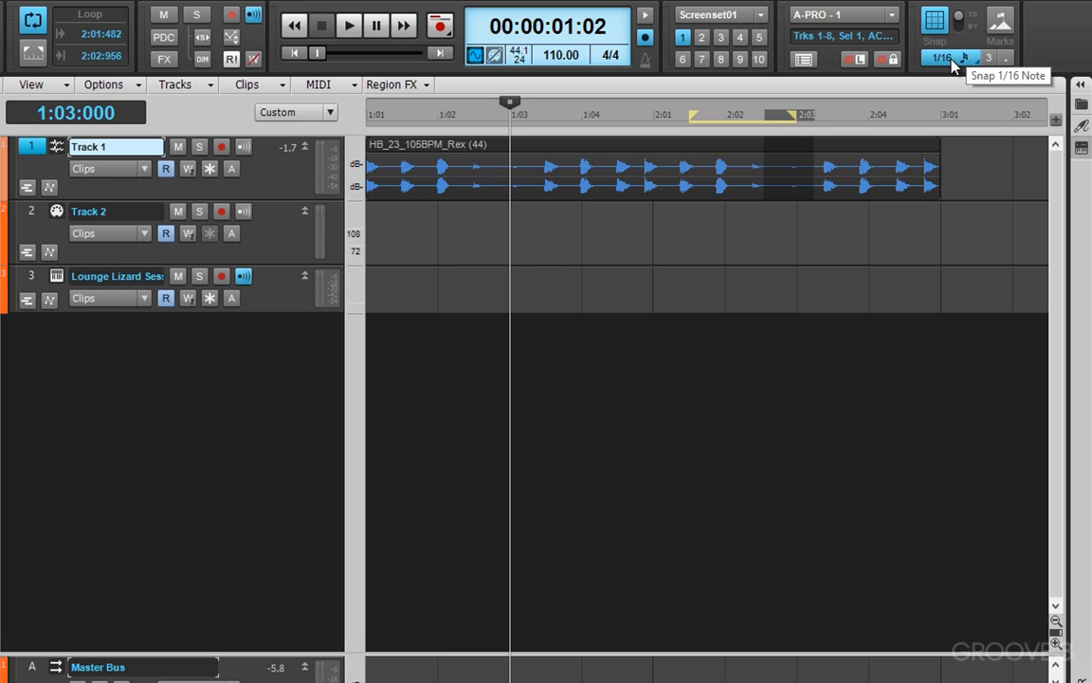
mouse_move(955, 21)
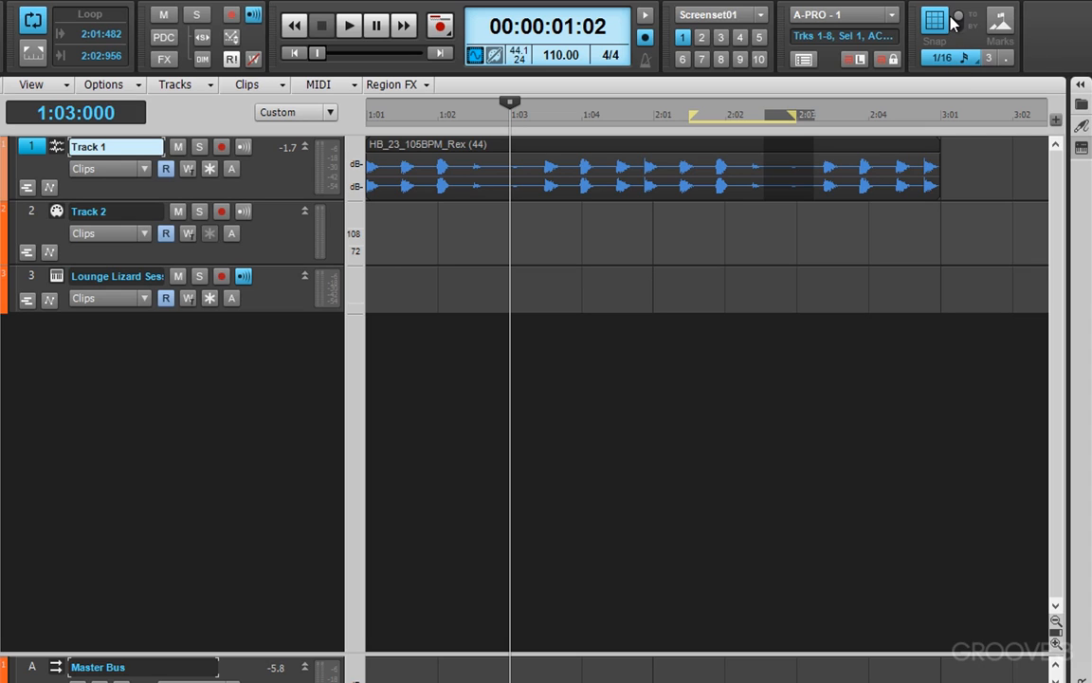
mouse_move(971, 65)
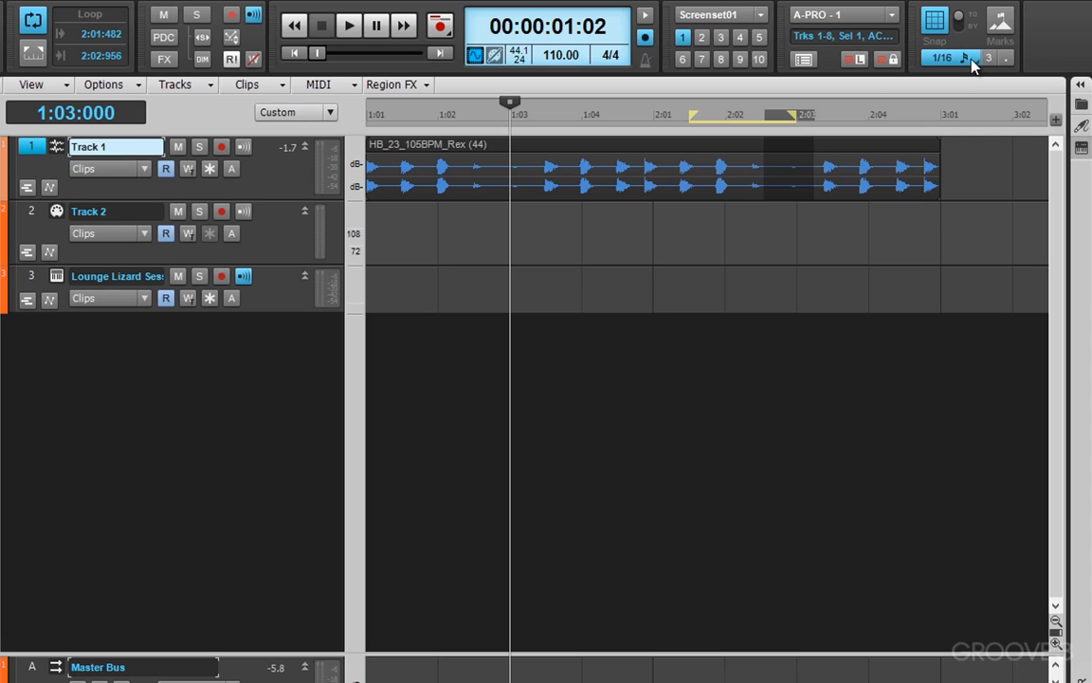
mouse_move(700, 123)
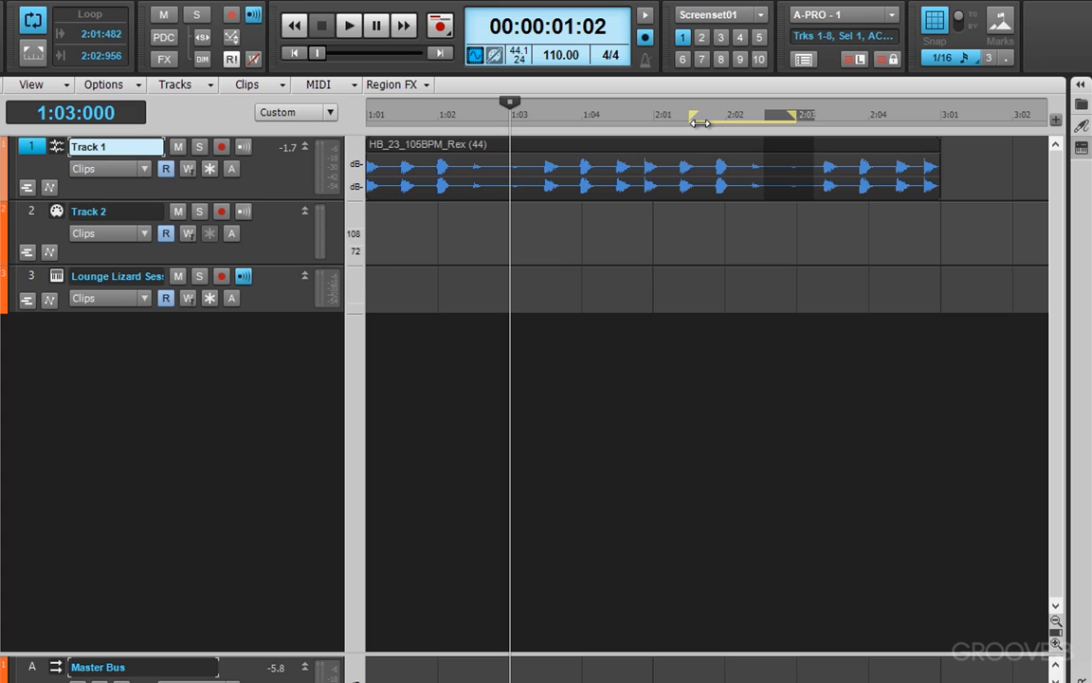
mouse_move(682, 152)
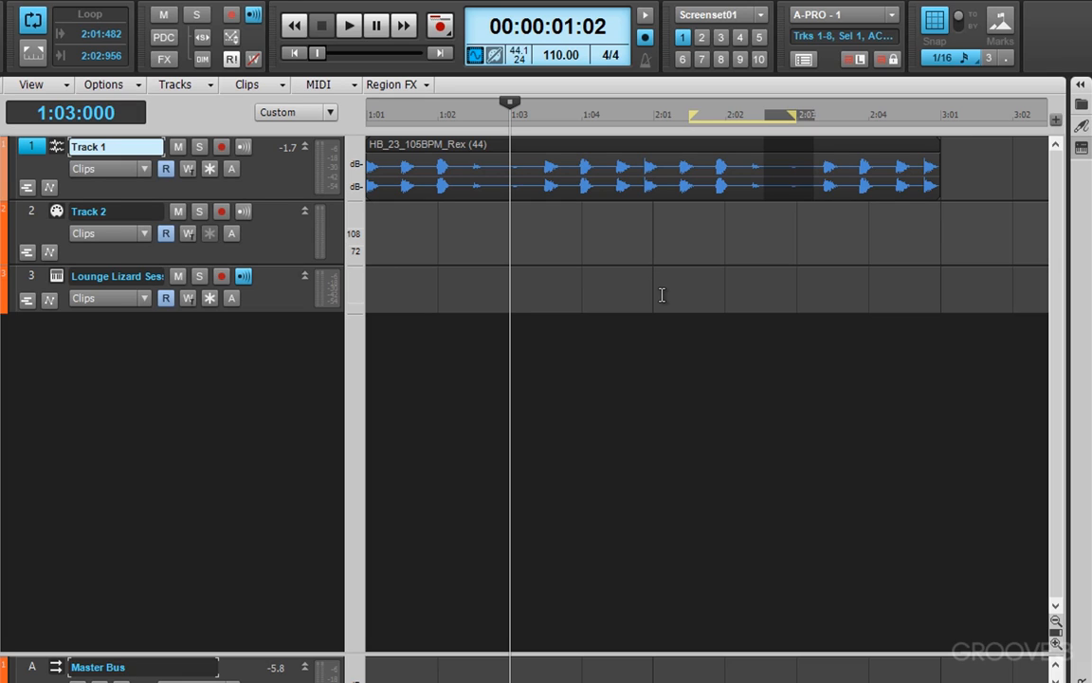
mouse_move(622, 253)
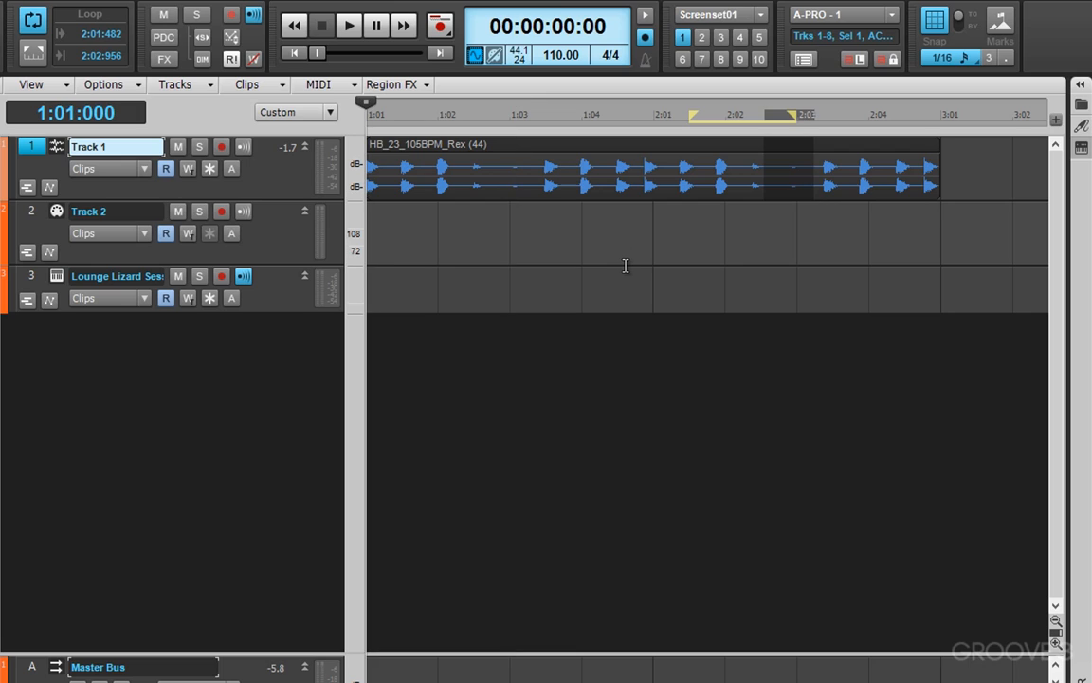
Move the Now time to the loop start at 2:01:482 from the timeline.
left_click(347, 27)
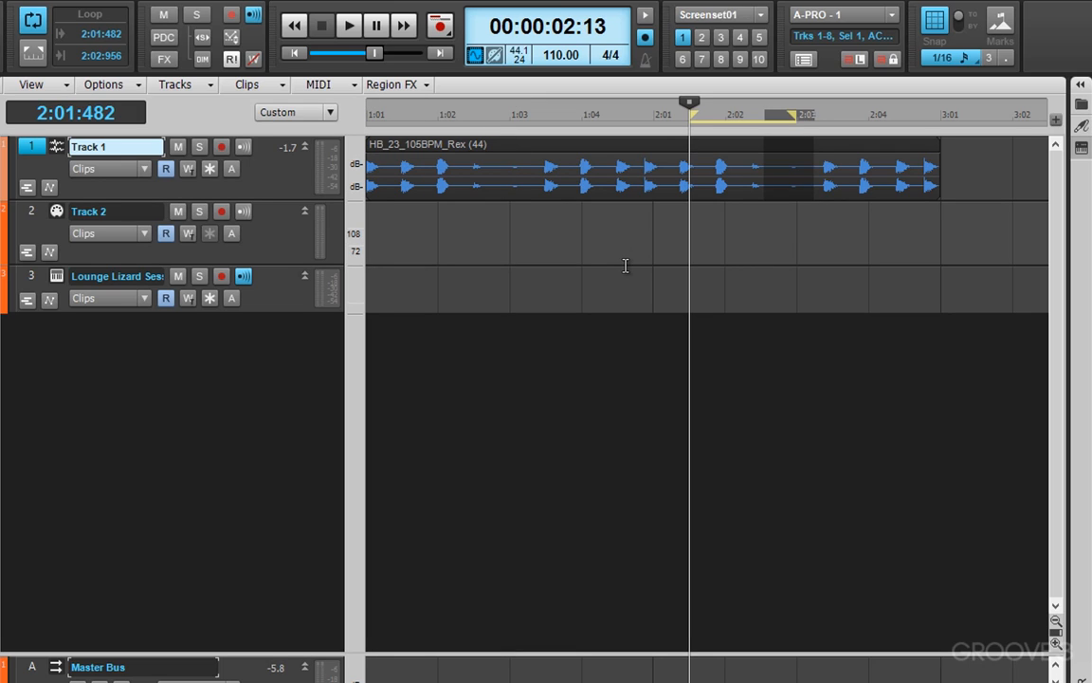
mouse_move(701, 199)
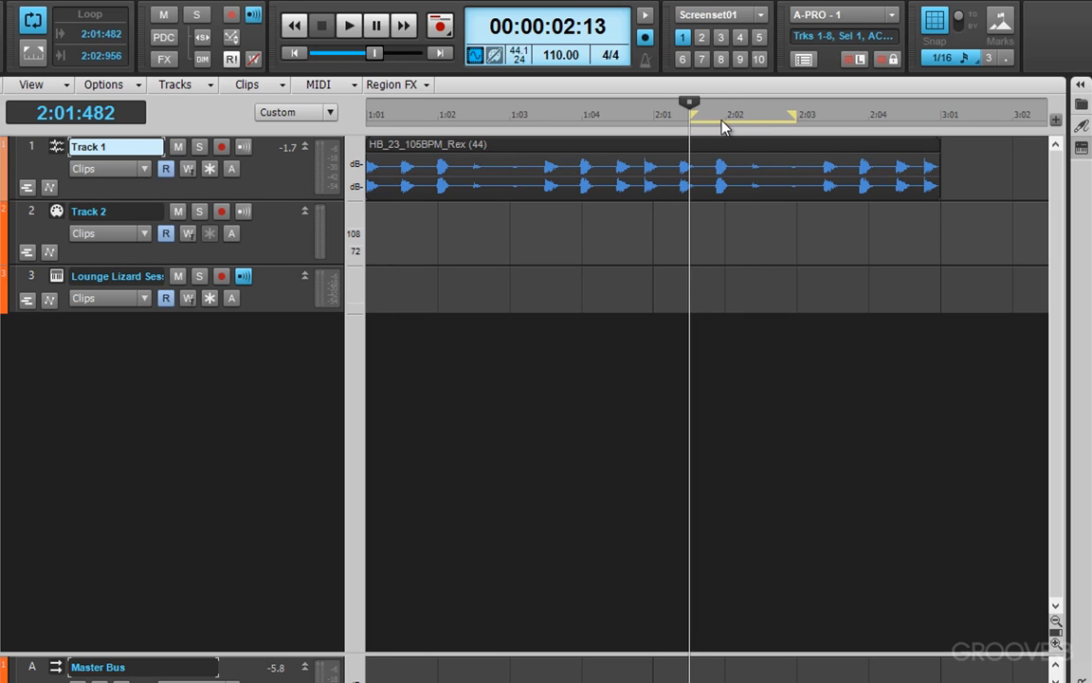
mouse_move(598, 125)
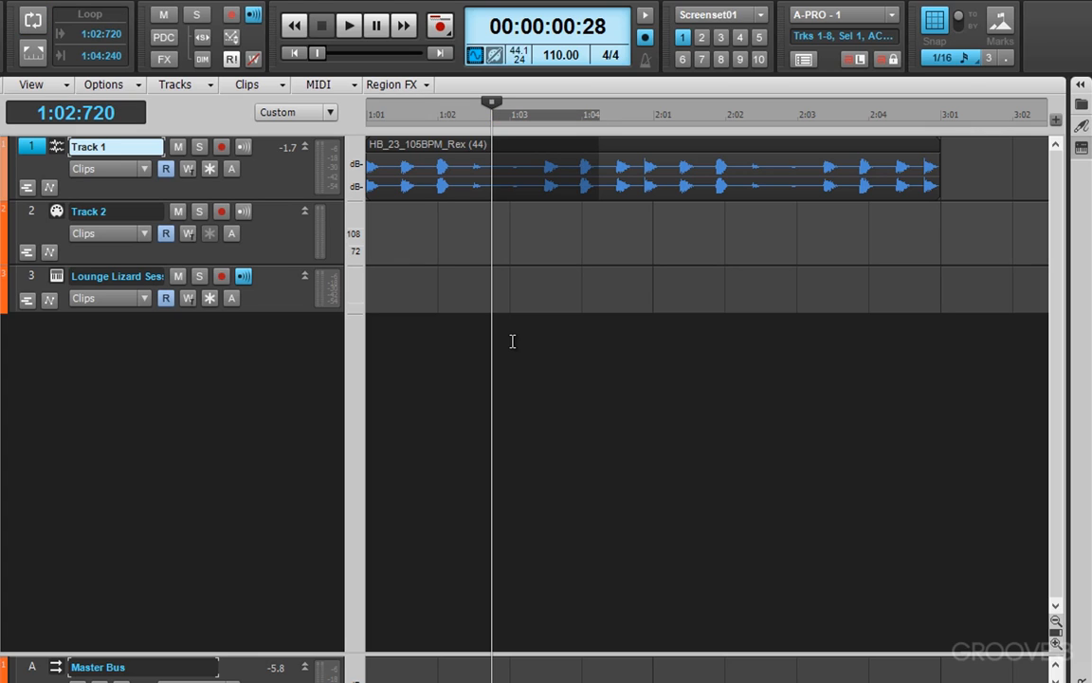
mouse_move(679, 131)
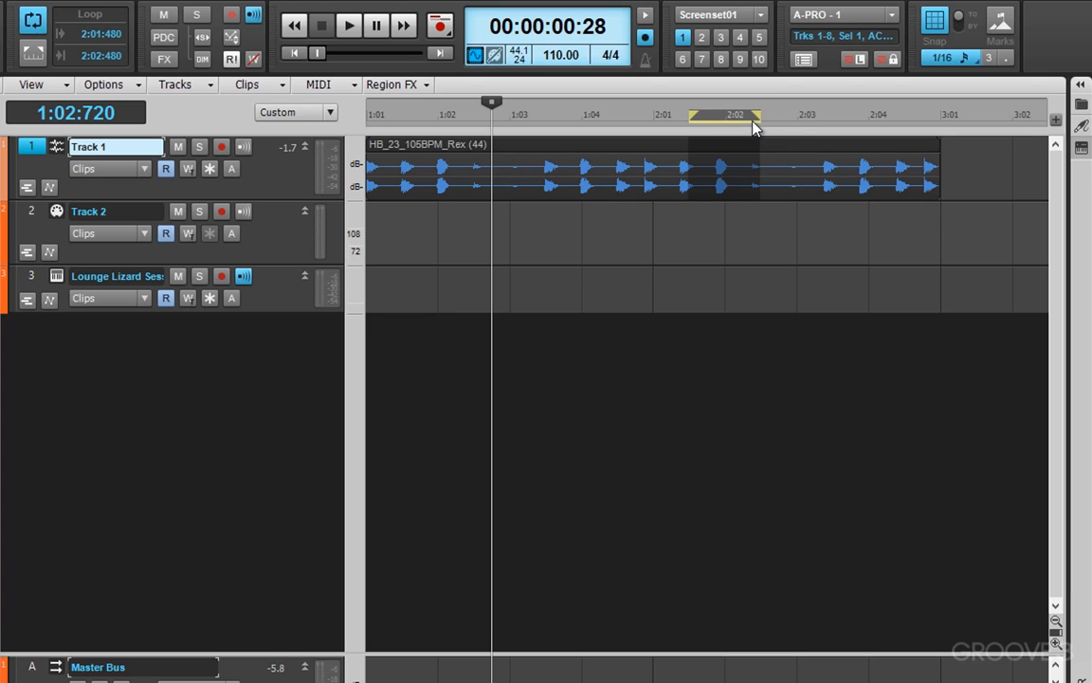
mouse_move(578, 122)
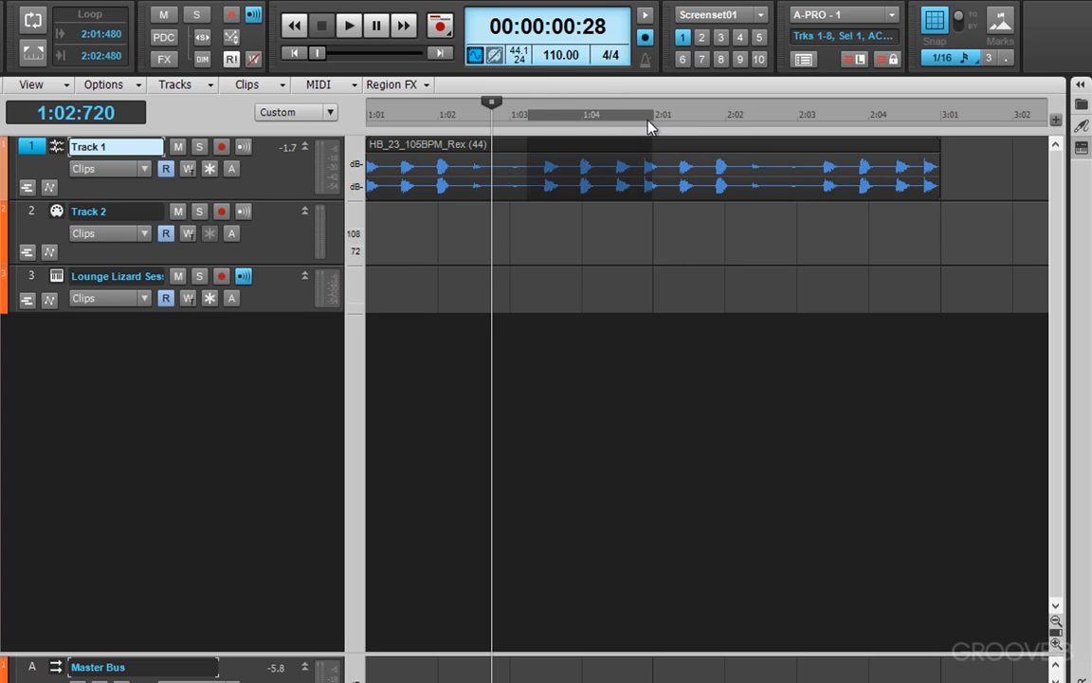
mouse_move(580, 118)
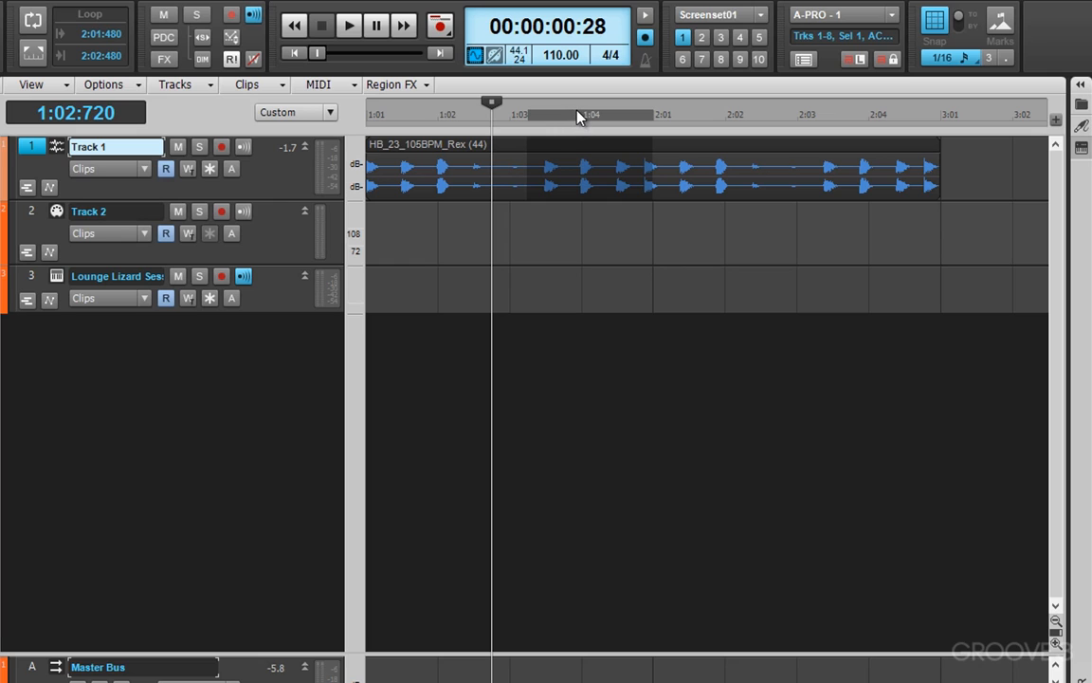
Set Loop Points to the 1:03:240–2:01 selection from the ruler menu, then turn looping off.
right_click(580, 114)
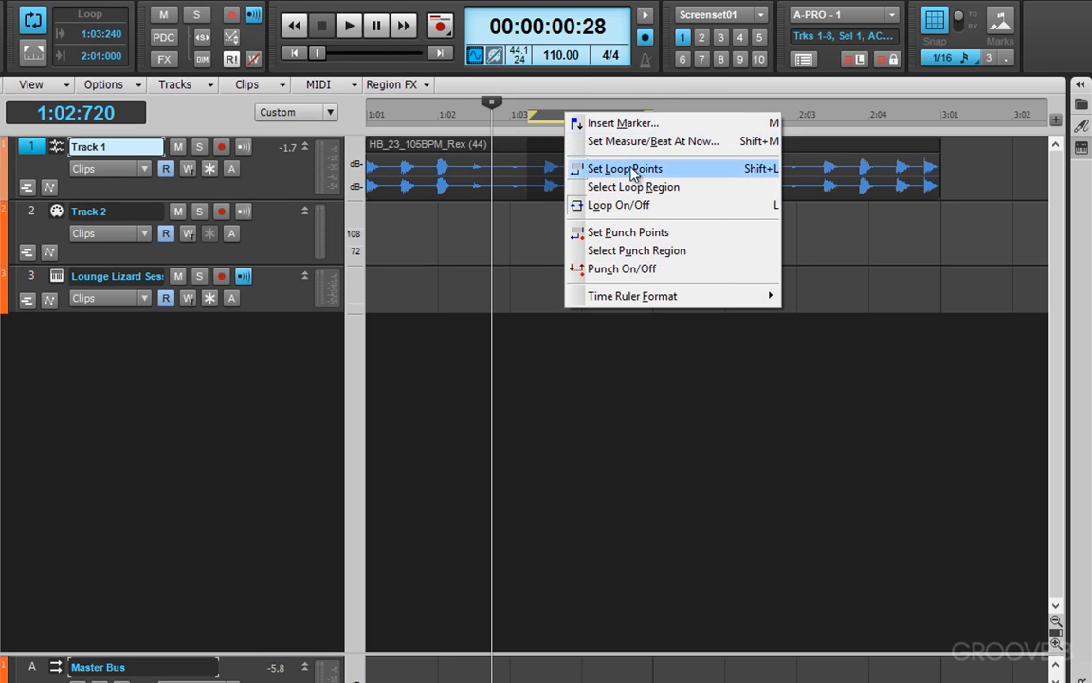
left_click(624, 167)
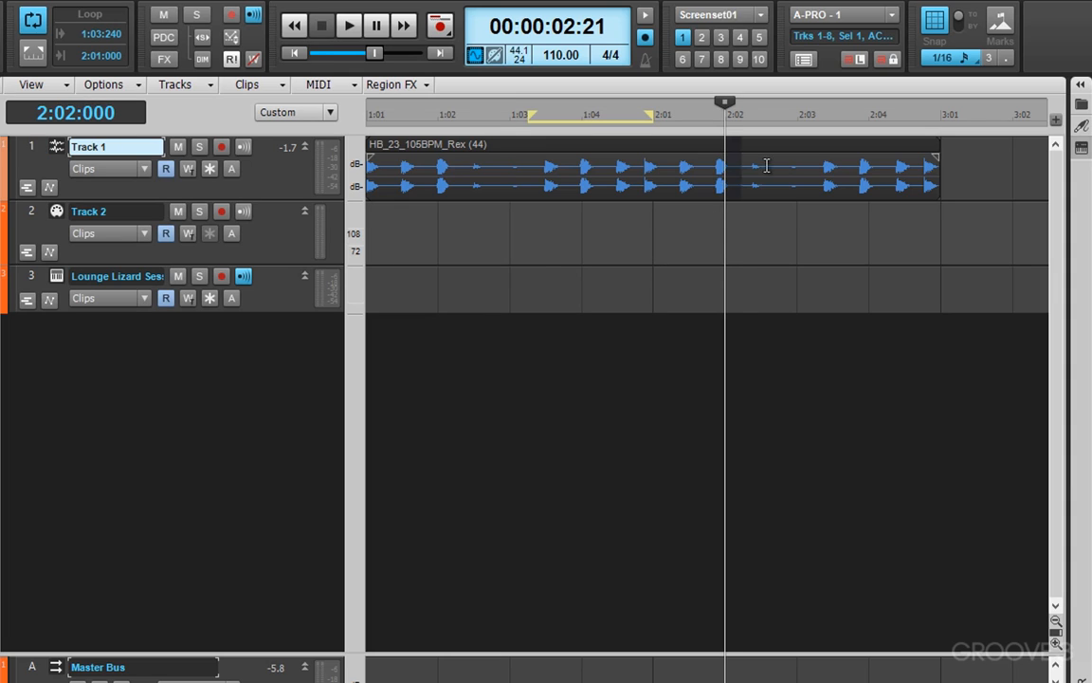
left_click(31, 21)
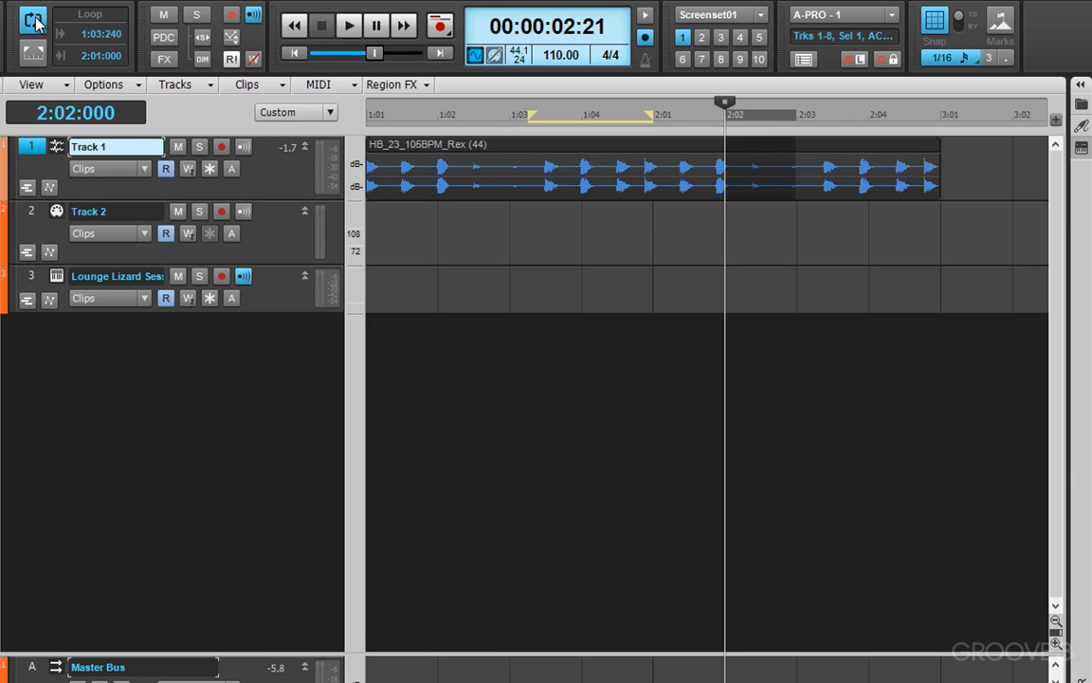
mouse_move(607, 124)
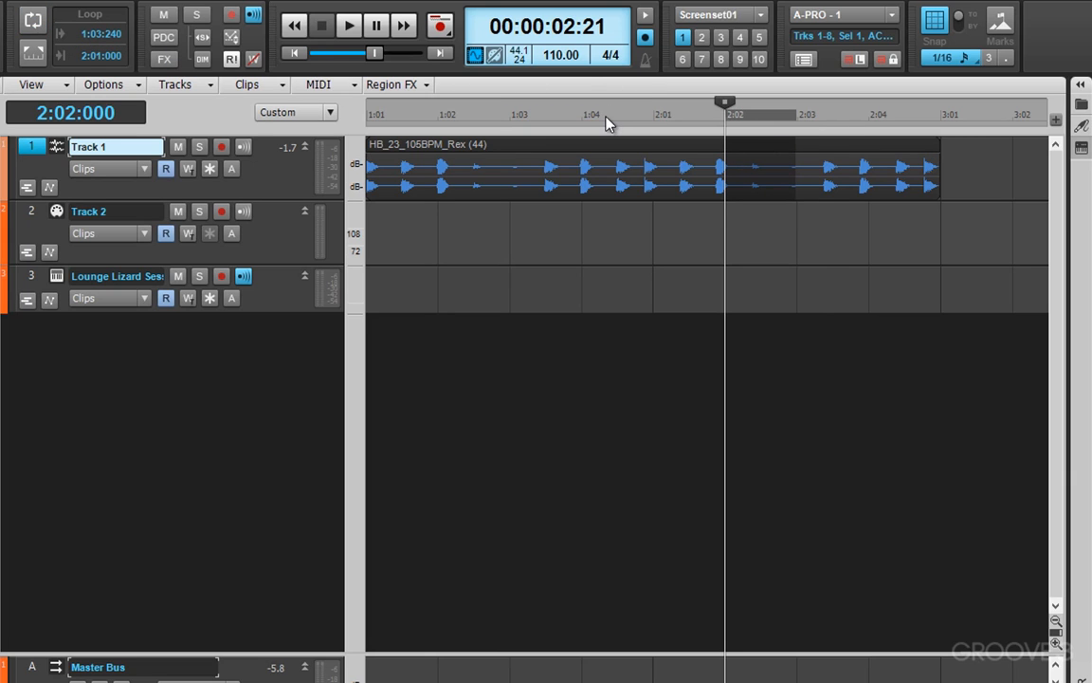
Select Loop Region from the time-ruler menu to highlight the 1:03–2:01 range.
right_click(607, 123)
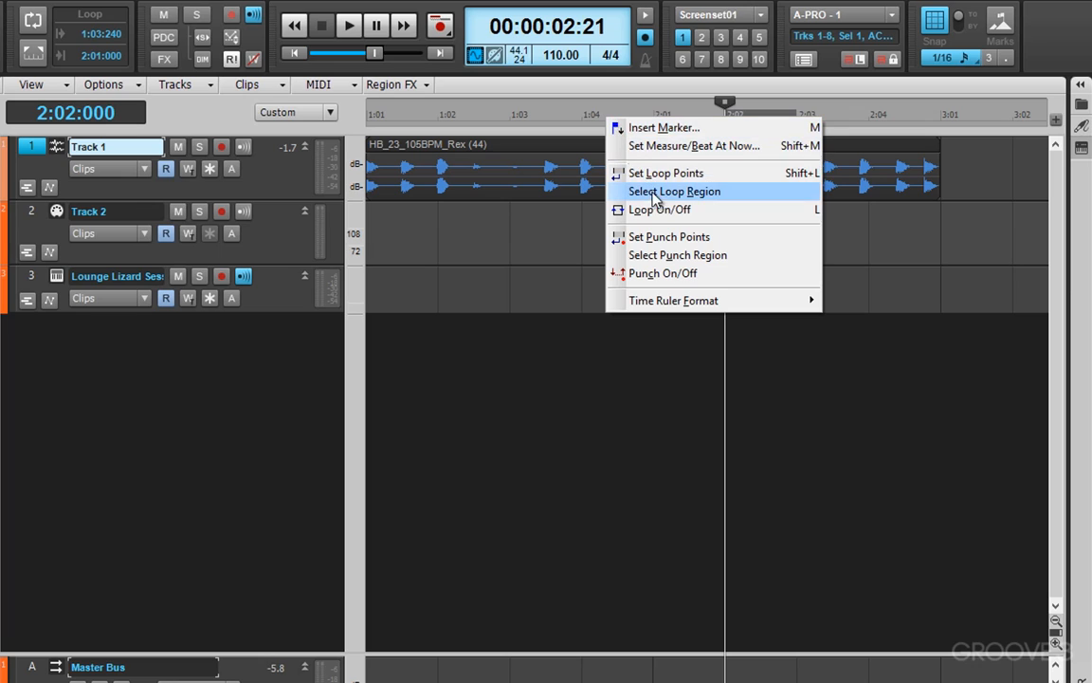
left_click(675, 190)
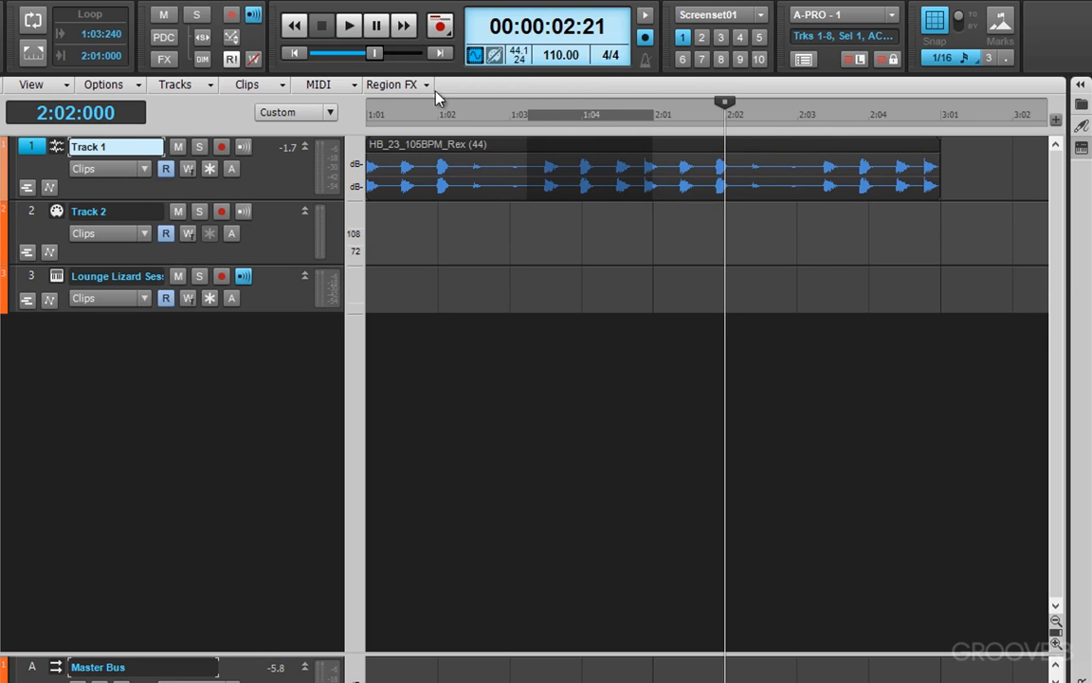
mouse_move(595, 87)
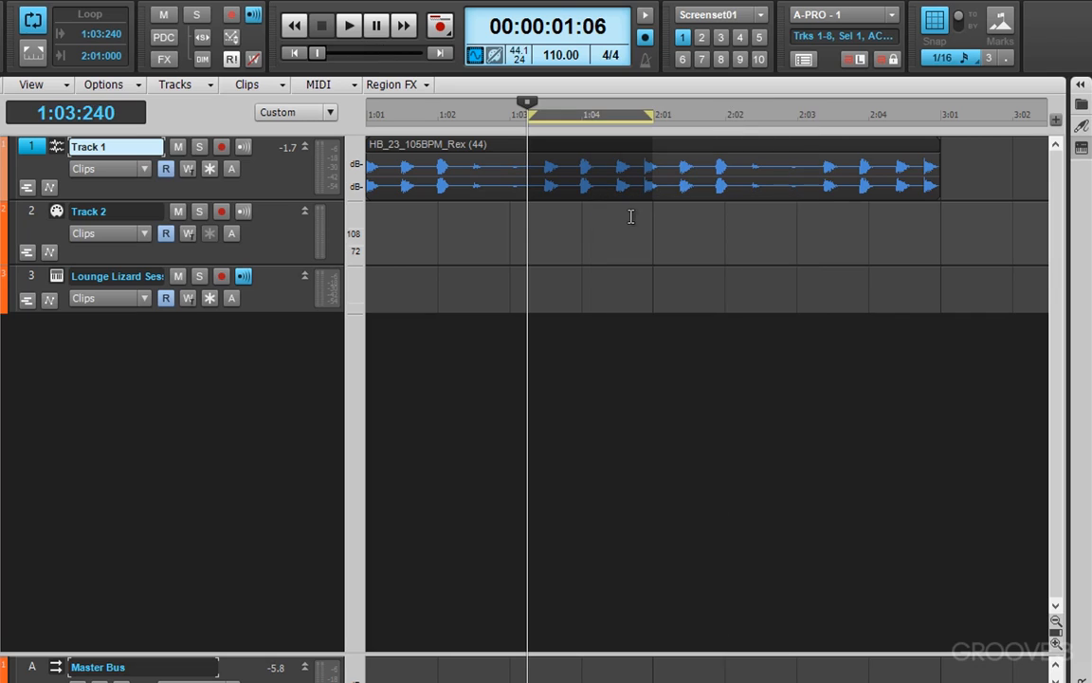
mouse_move(618, 218)
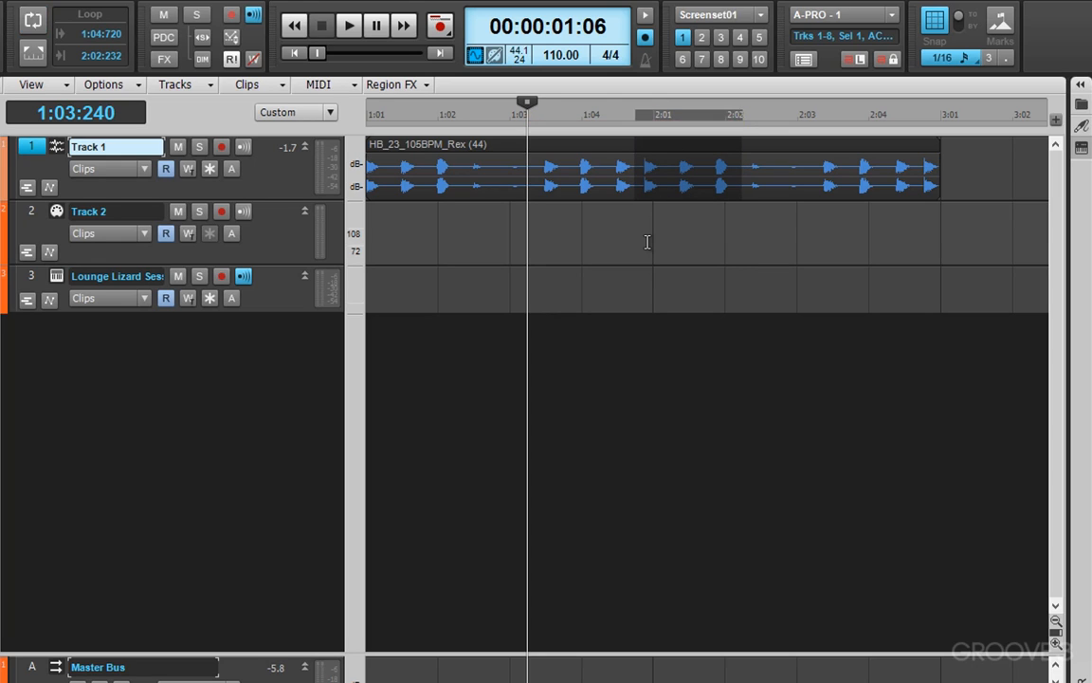
mouse_move(668, 304)
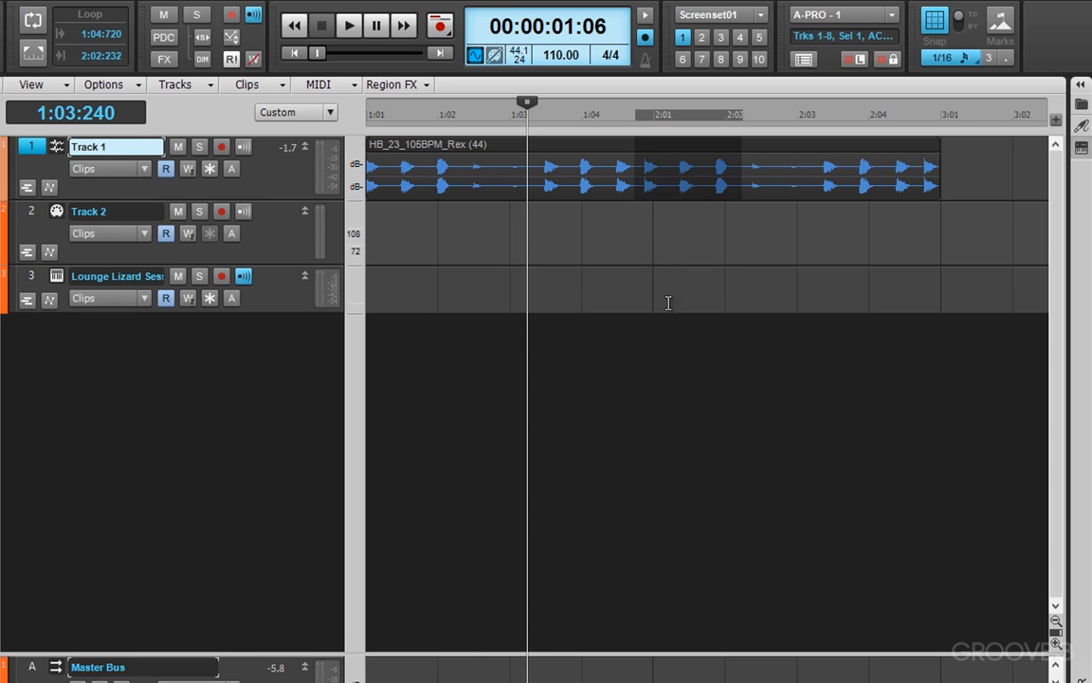
mouse_move(667, 338)
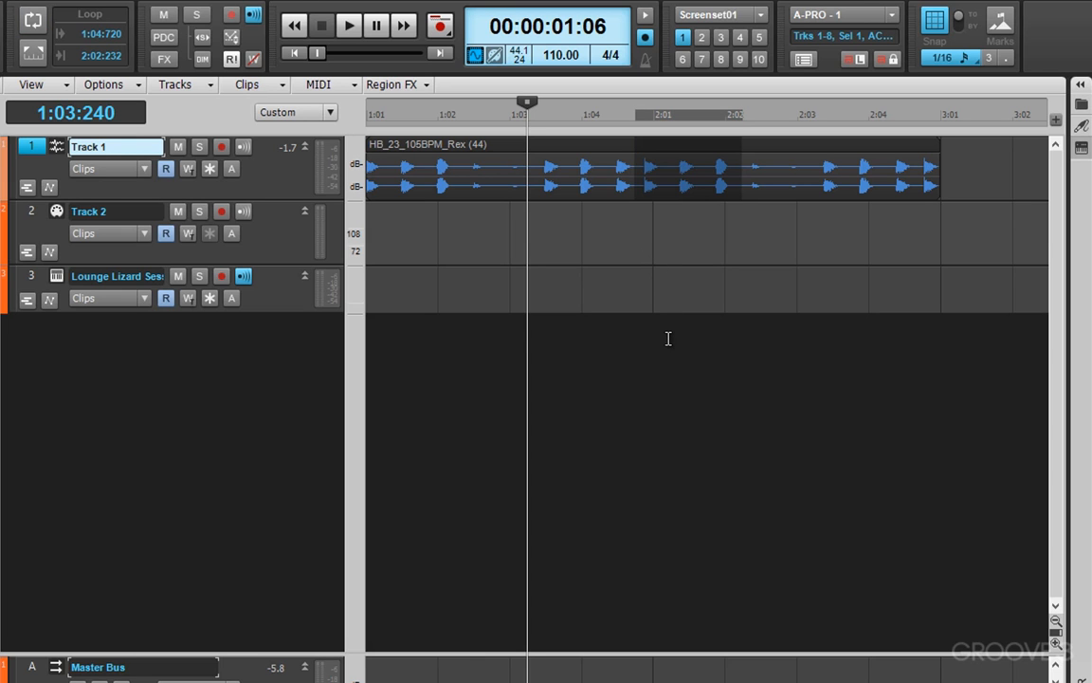